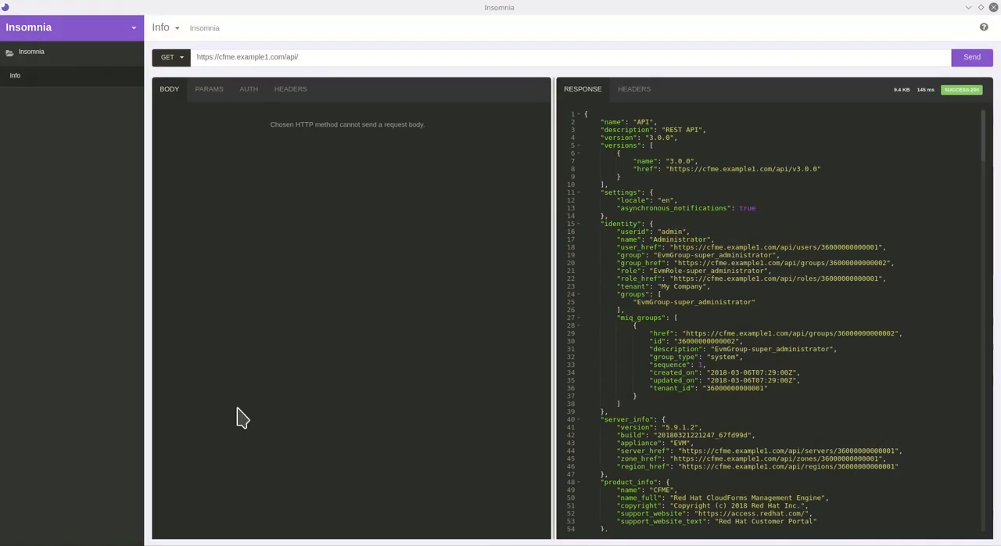
mouse_move(556, 285)
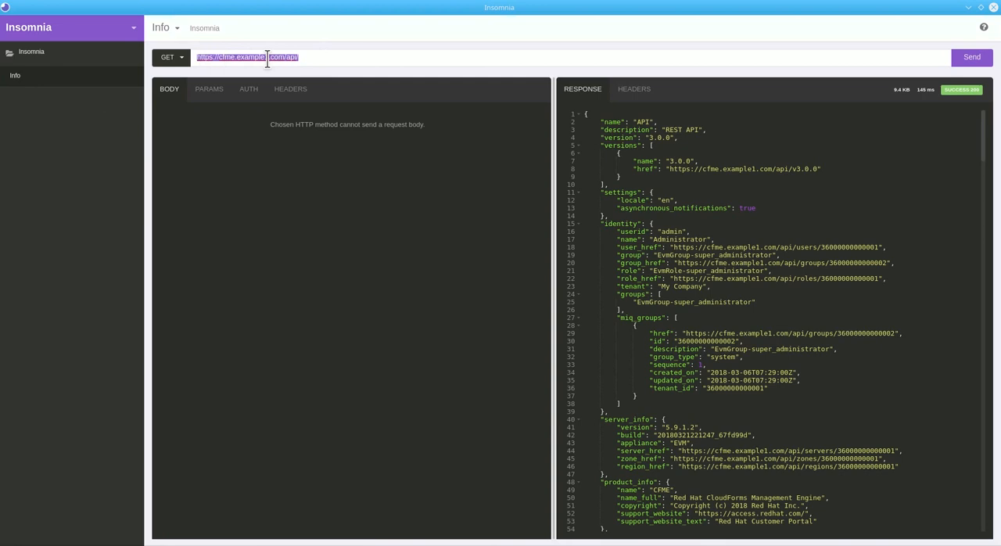
Review the list of available HTTP methods on the GET request
click(171, 56)
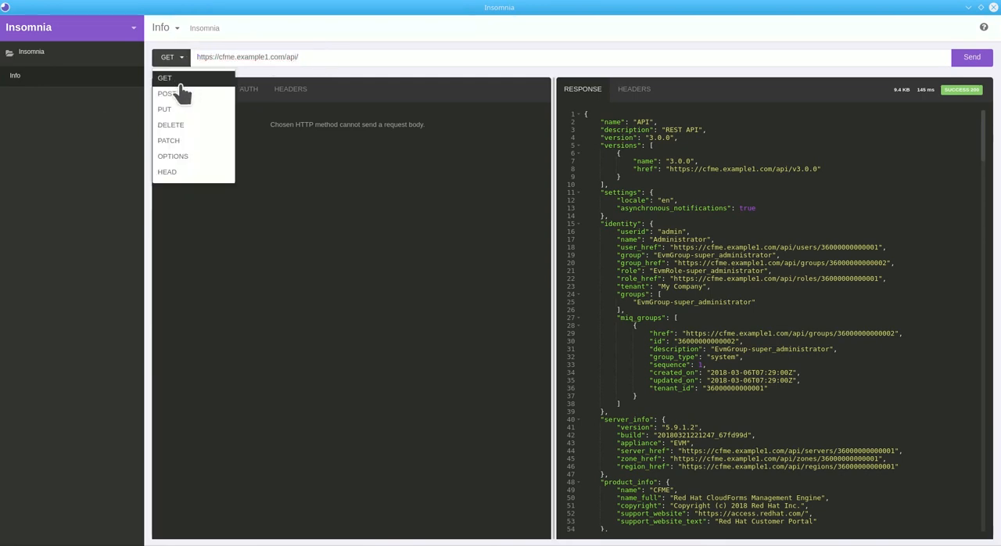
mouse_move(169, 141)
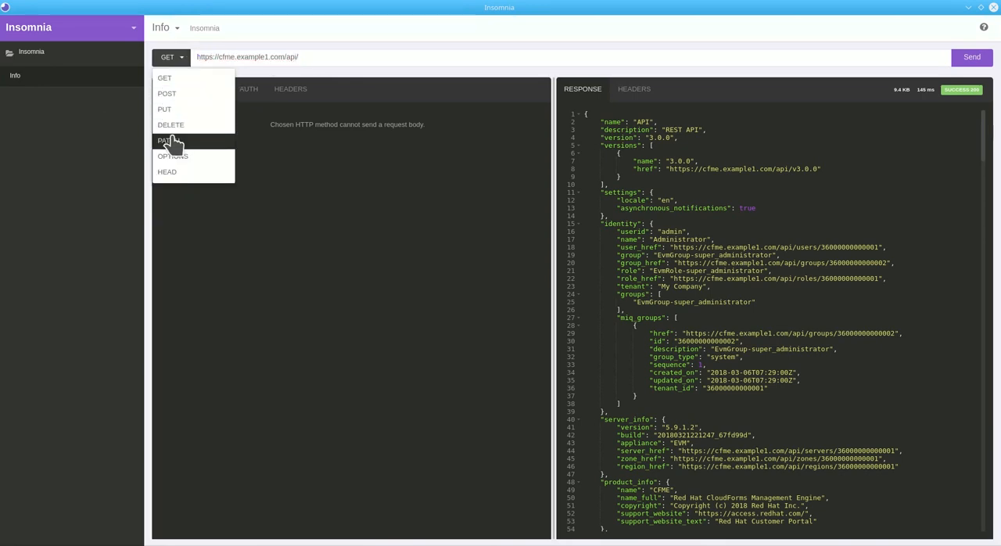
mouse_move(205, 168)
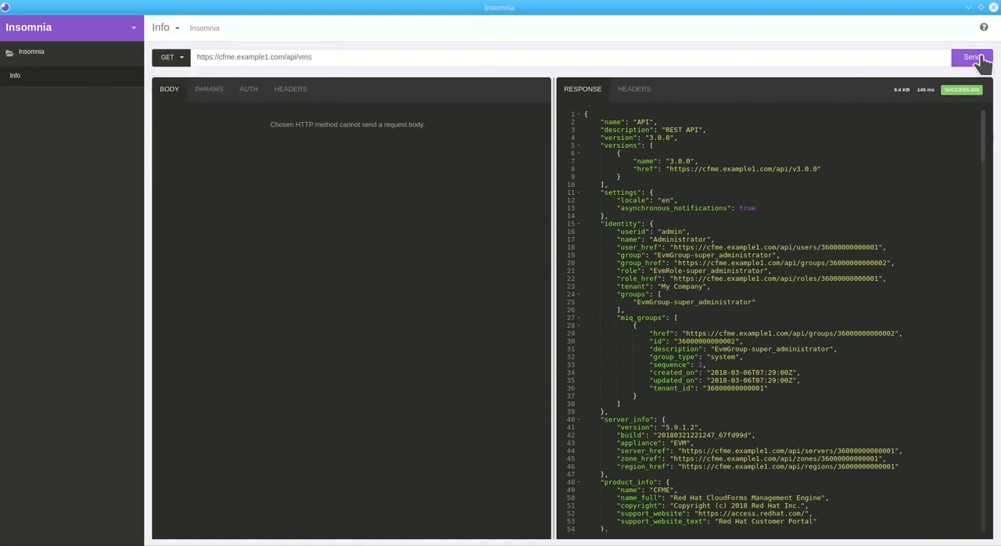
Fetch the /api/vms collection, then retarget the URL to /api/users and fetch it
click(972, 57)
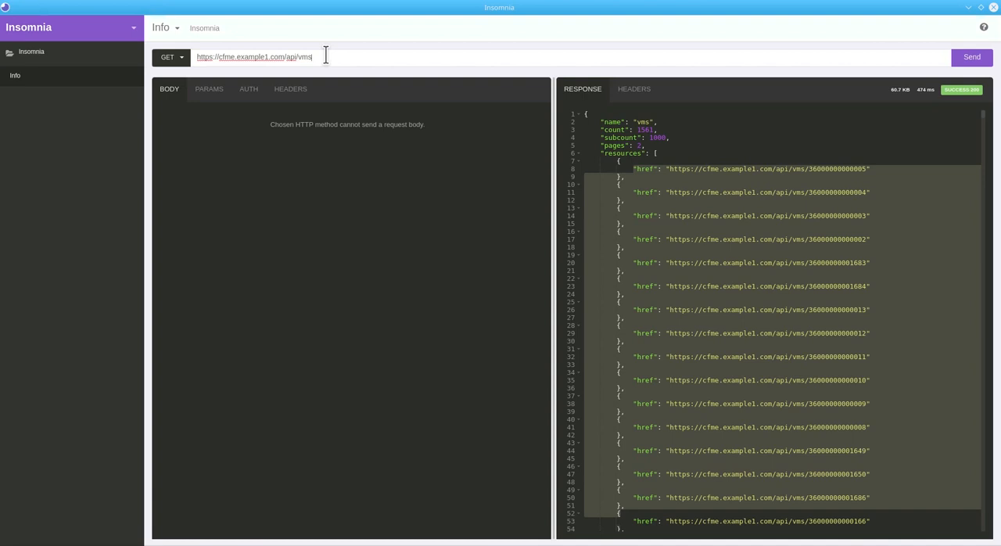
text(users)
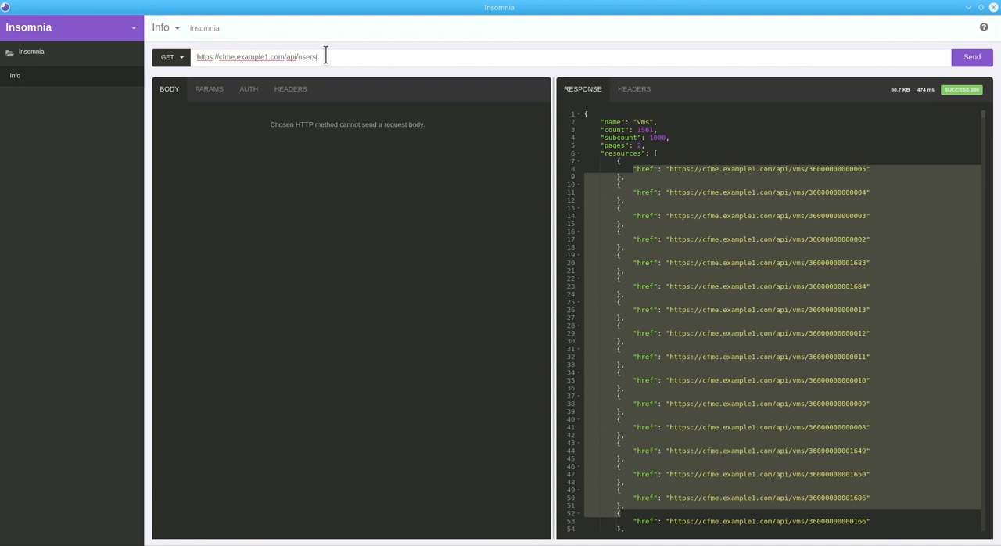
click(971, 56)
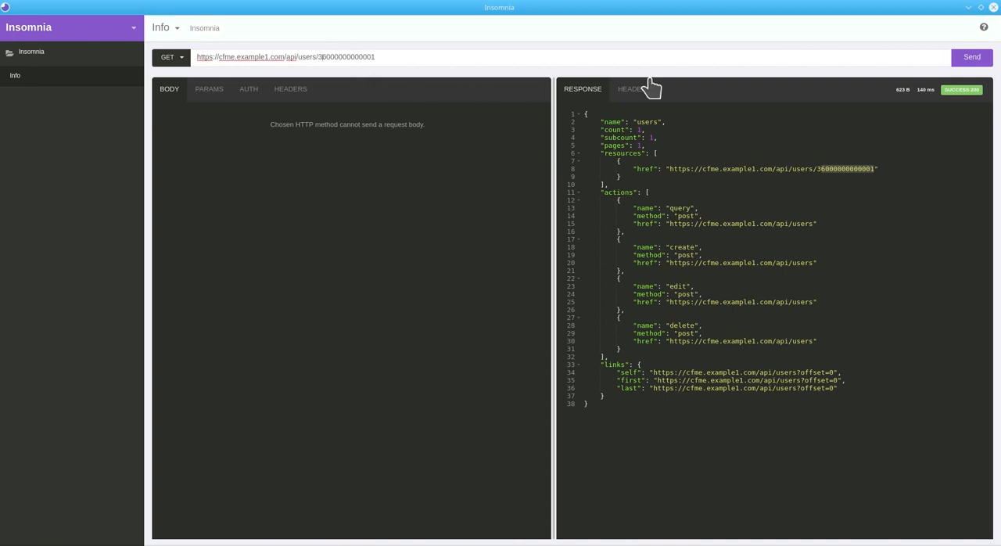
click(971, 56)
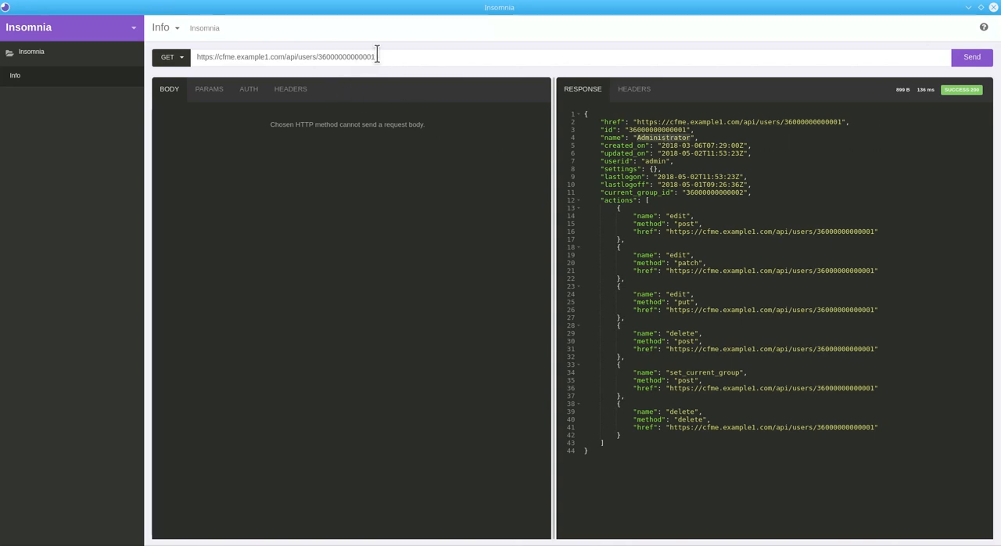
double_click(340, 56)
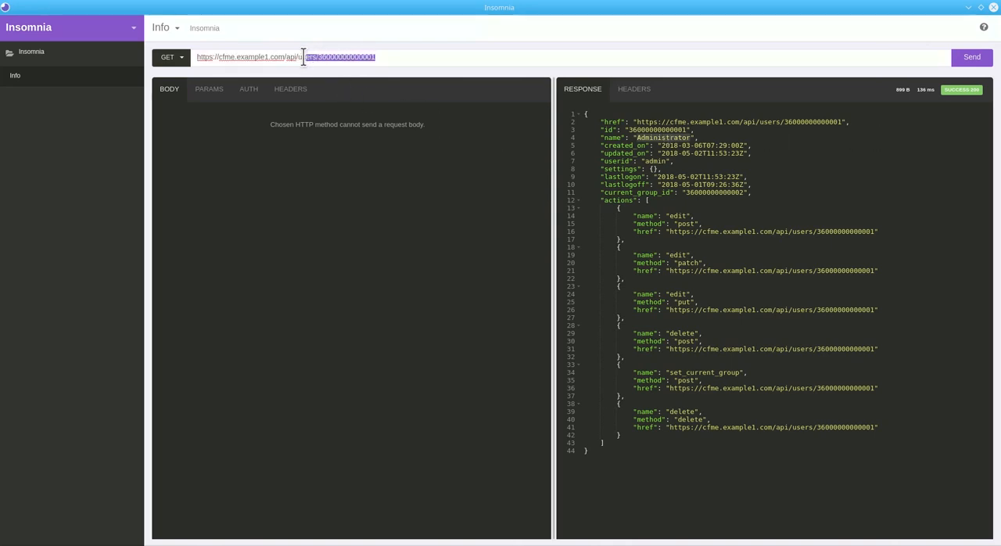
key(Delete)
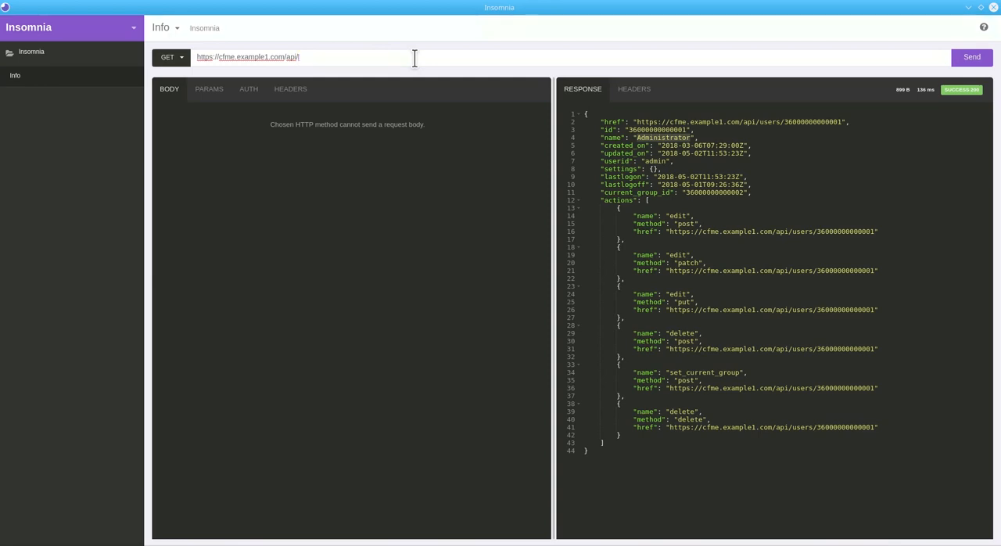
click(971, 56)
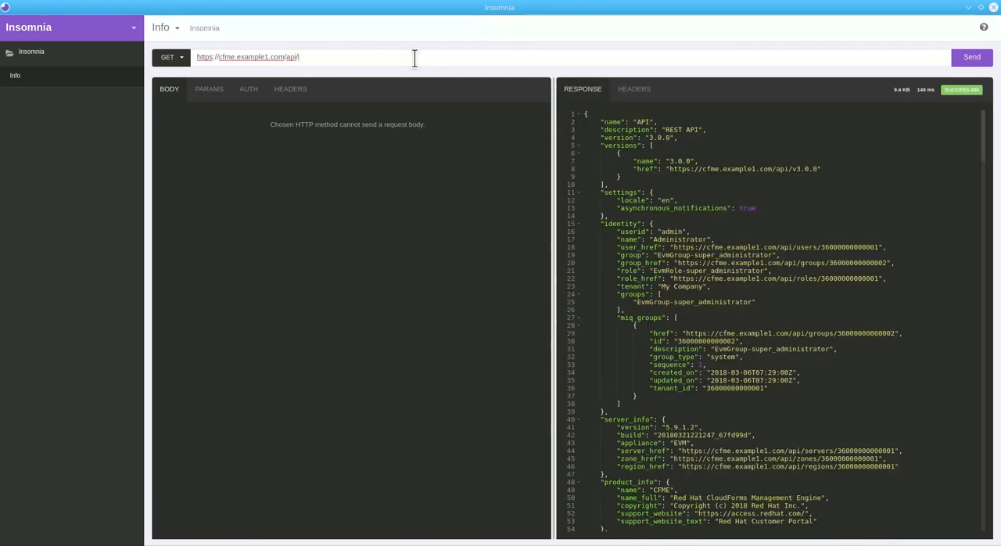
mouse_move(252, 79)
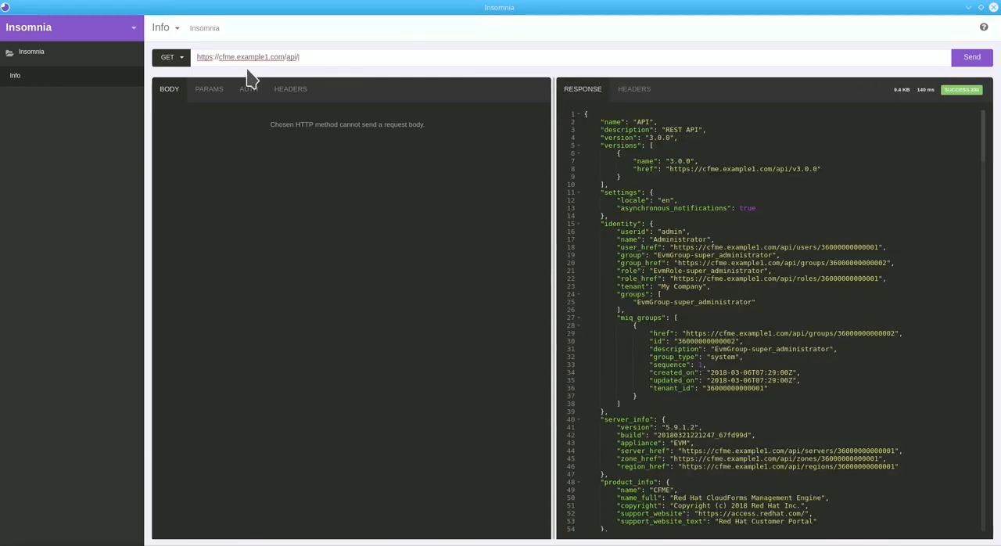
mouse_move(657, 197)
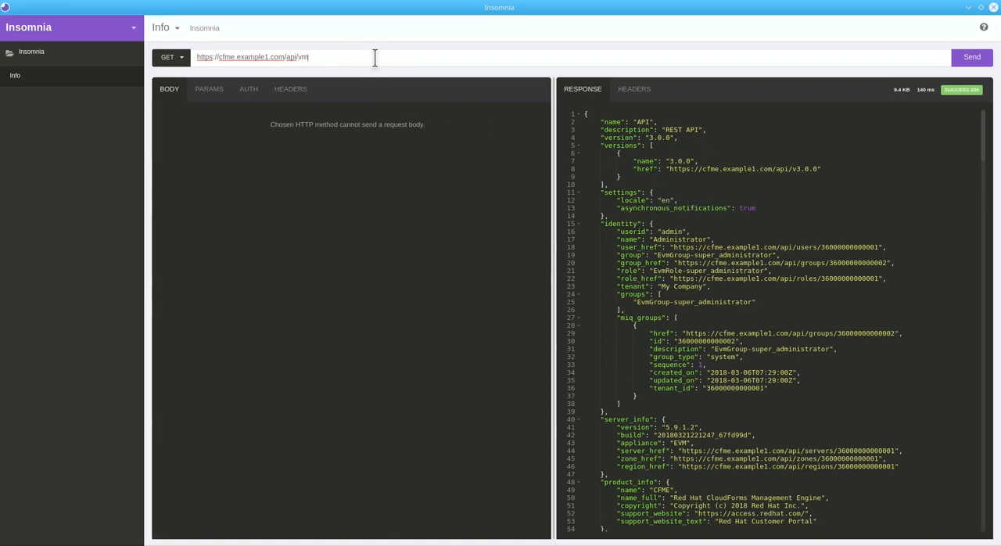
text(s)
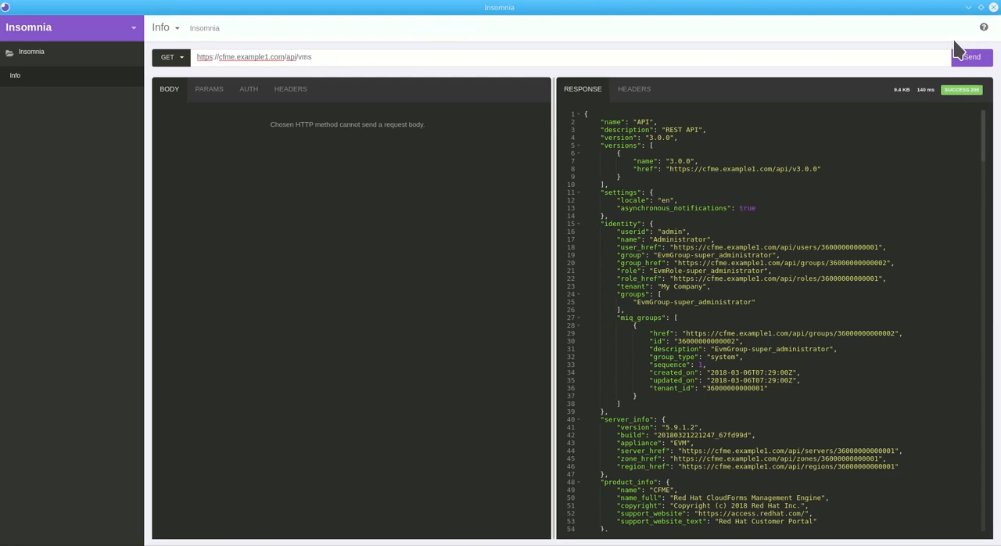
click(971, 57)
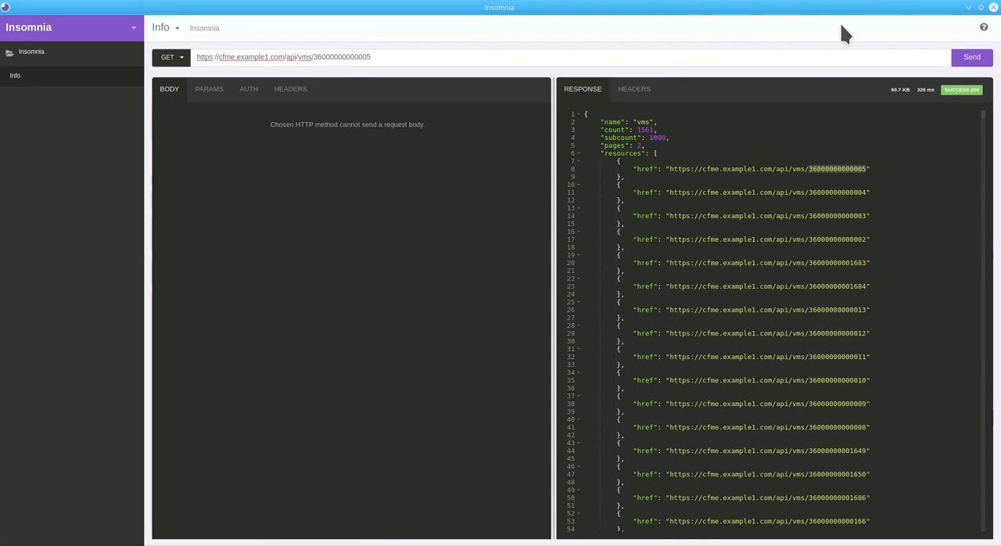
click(972, 56)
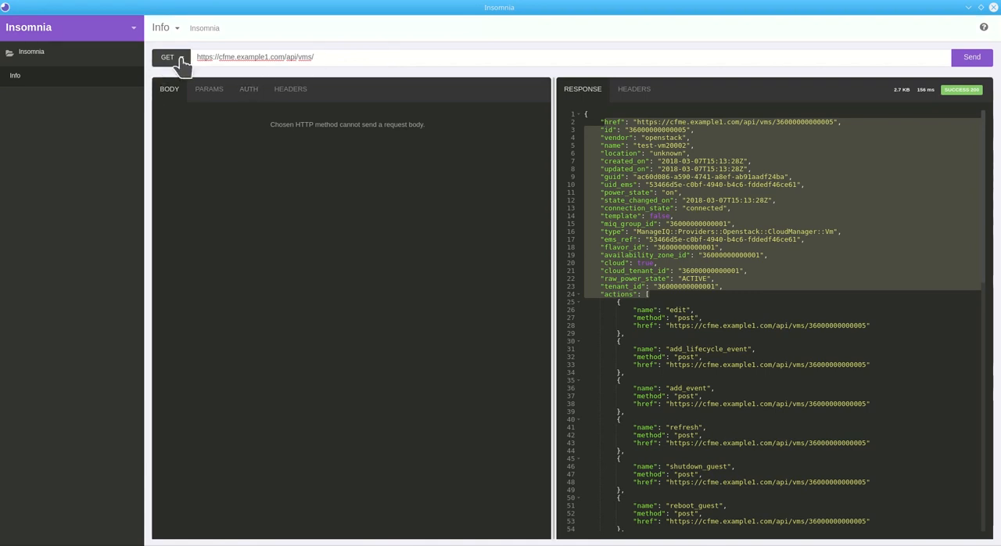
Send an OPTIONS request to /api/vms/ and scan the returned attribute metadata
click(166, 56)
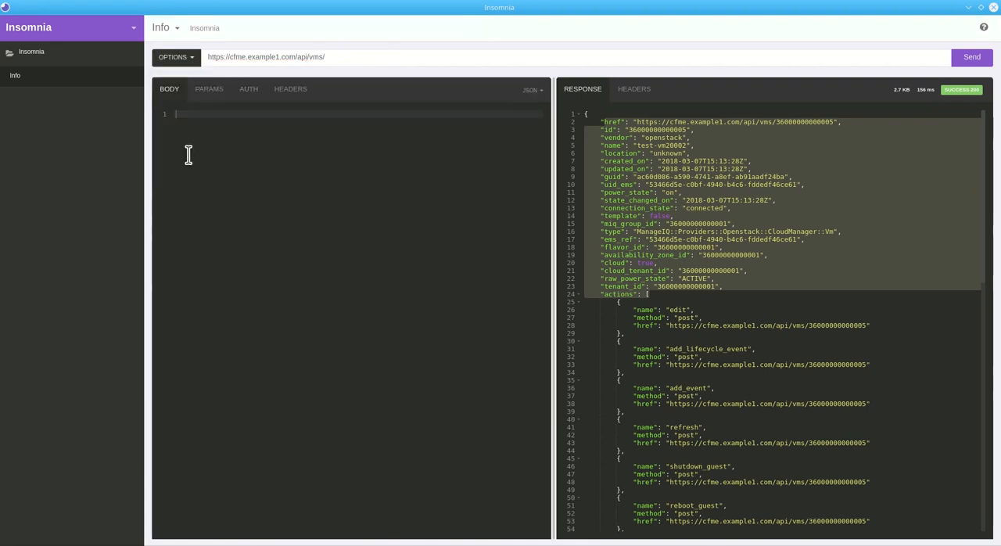
click(971, 56)
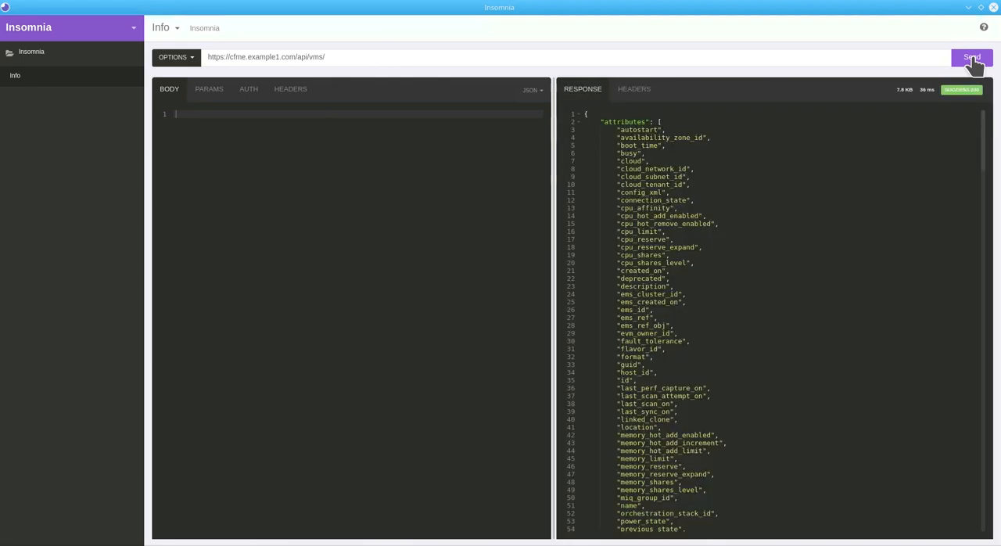
scroll(down, 3)
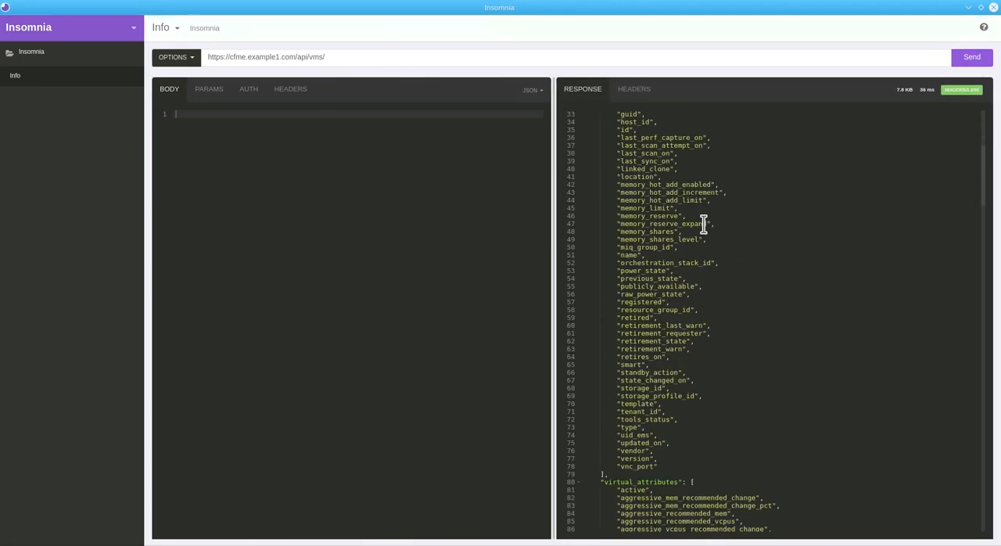
scroll(down, 3)
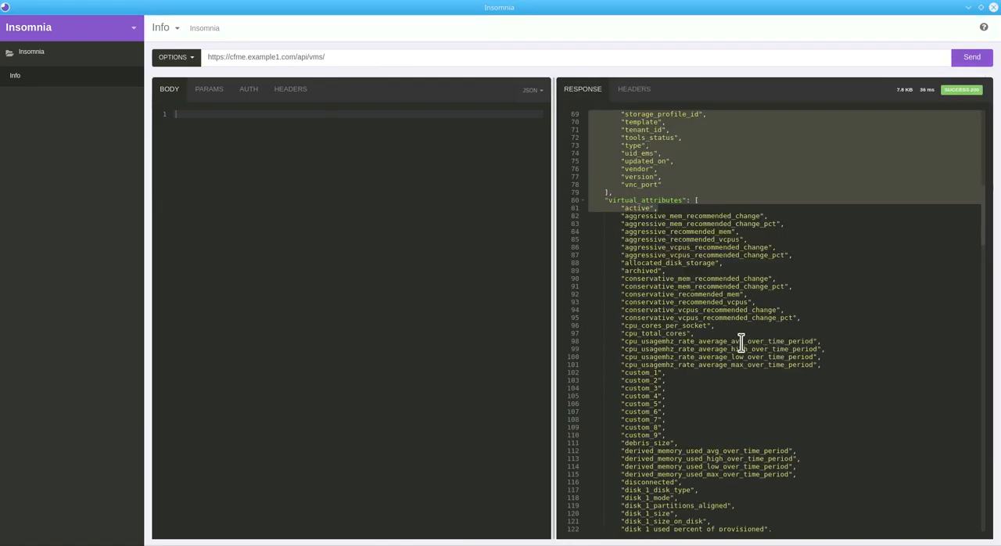
scroll(down, 3)
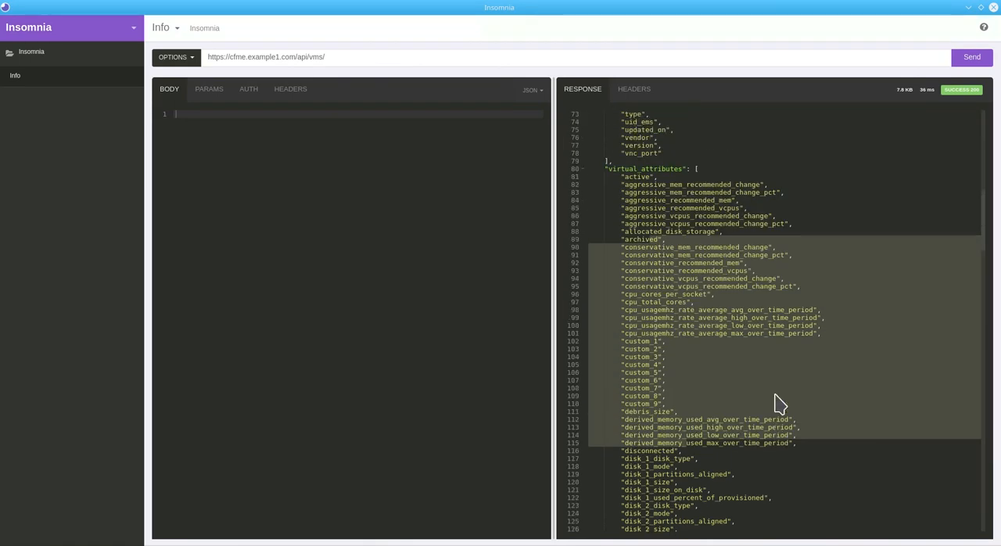
scroll(up, 3)
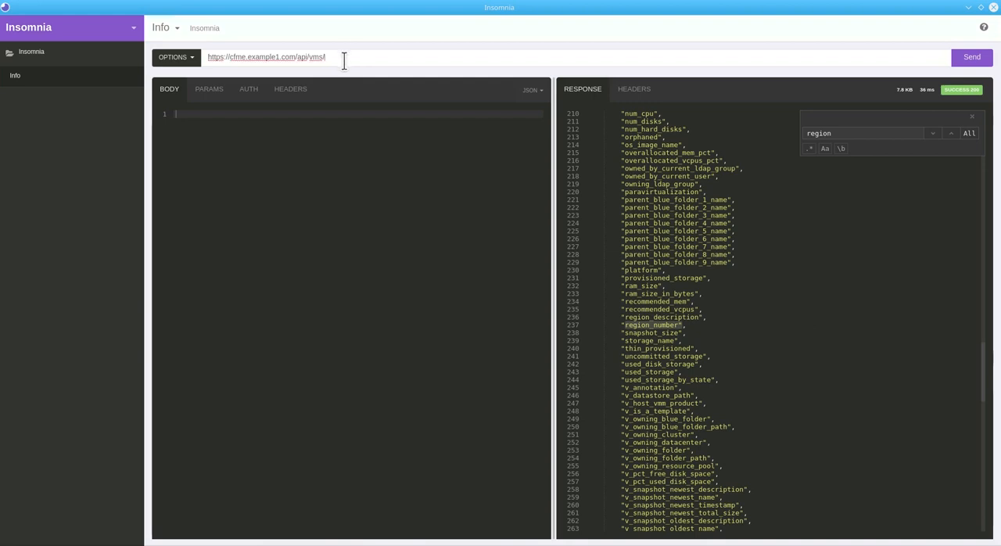
text(36000000000005)
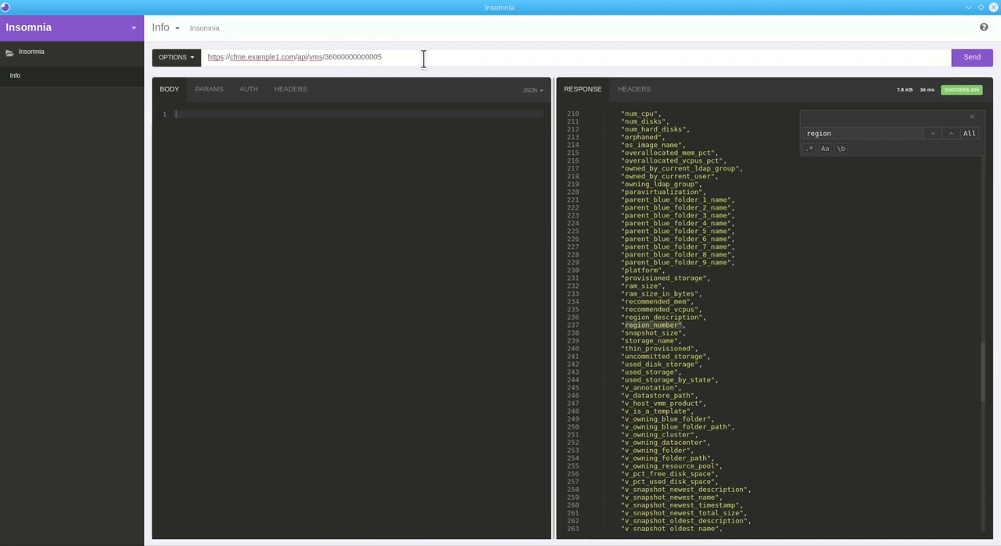
text(?)
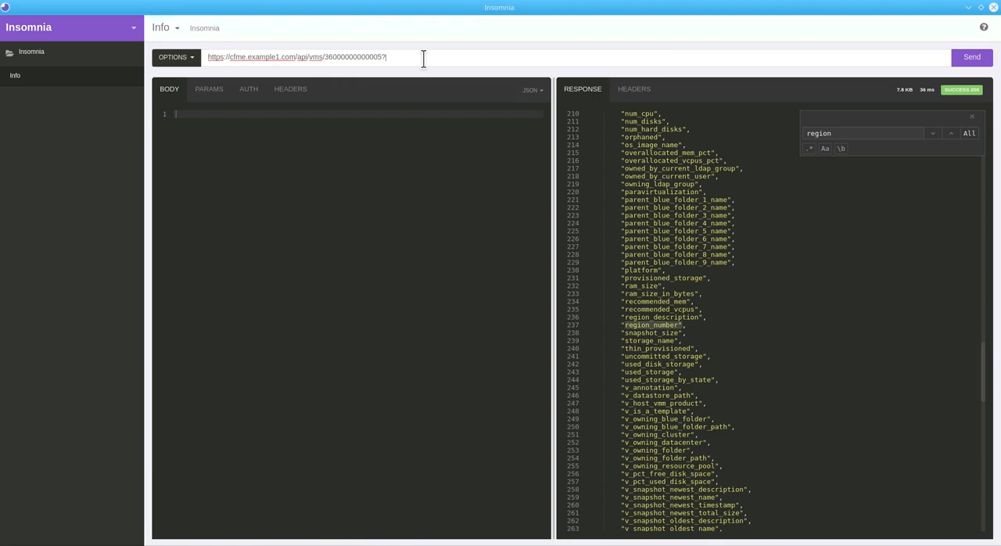
text(attributes=)
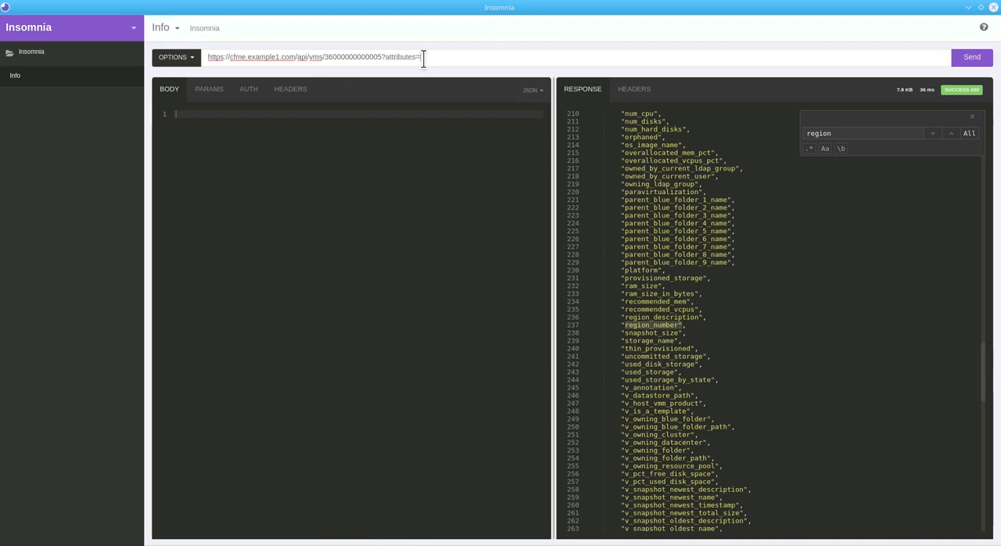
text(region)
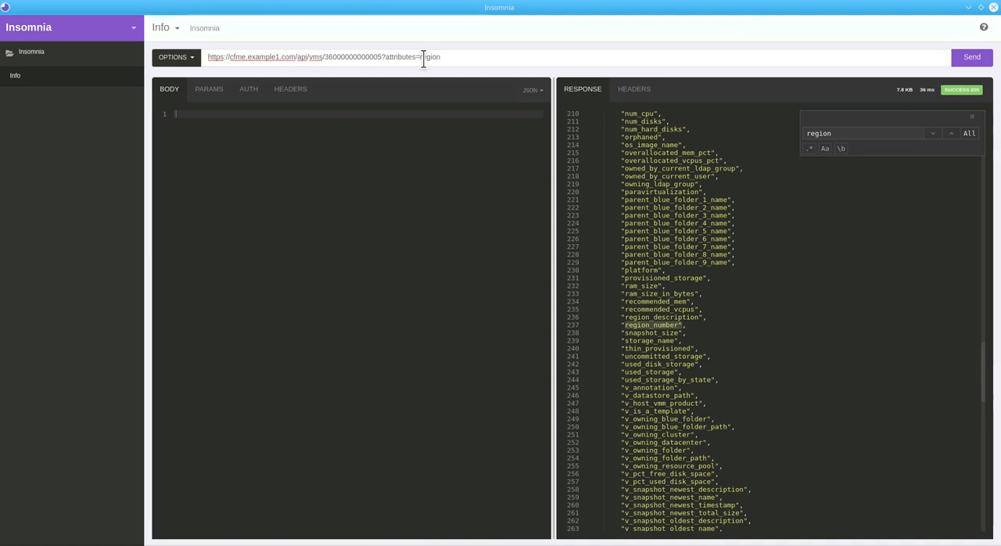
text(_number)
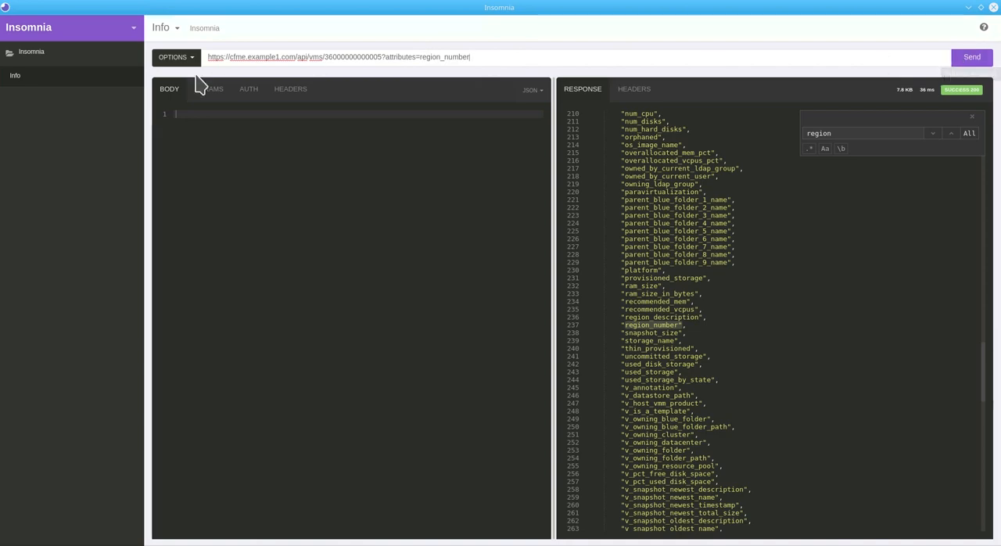
click(172, 56)
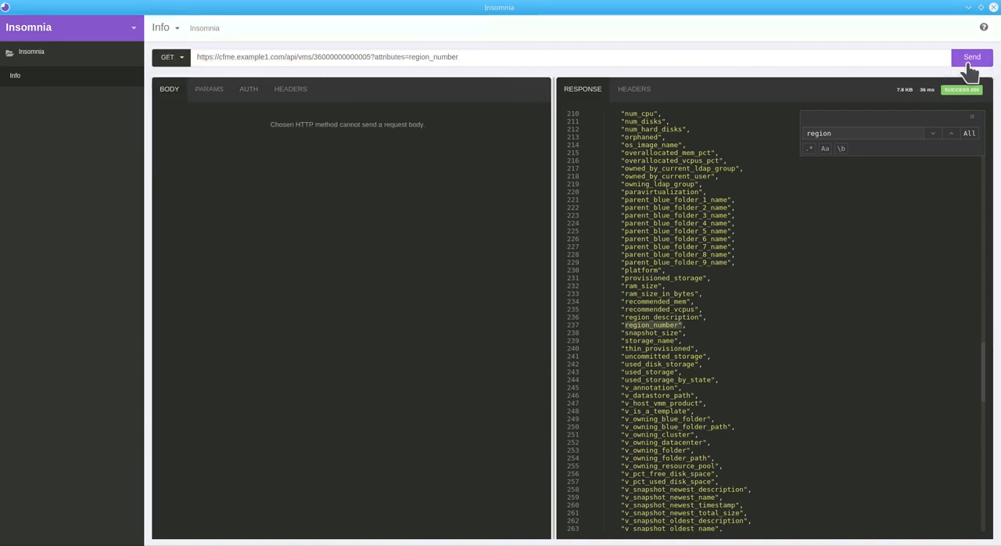
click(971, 56)
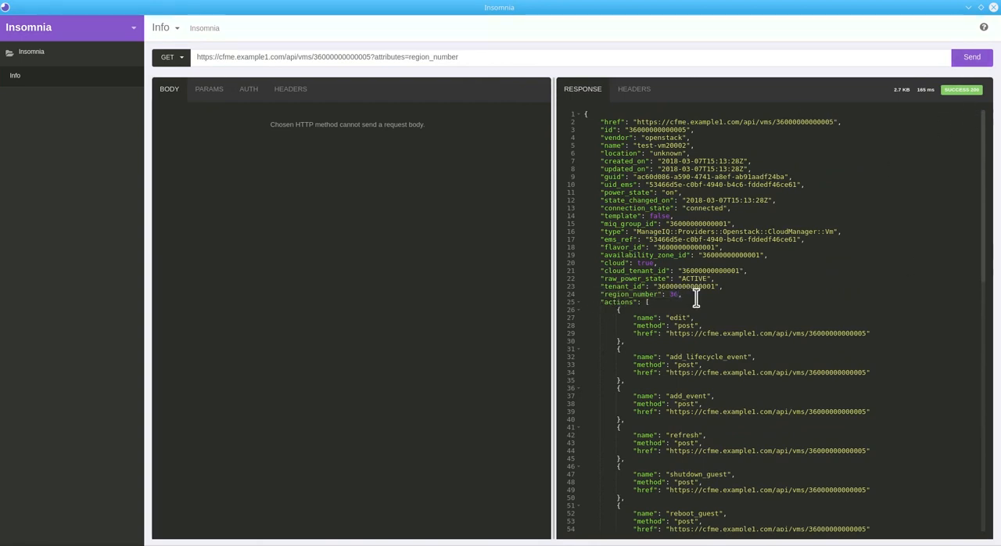
mouse_move(404, 132)
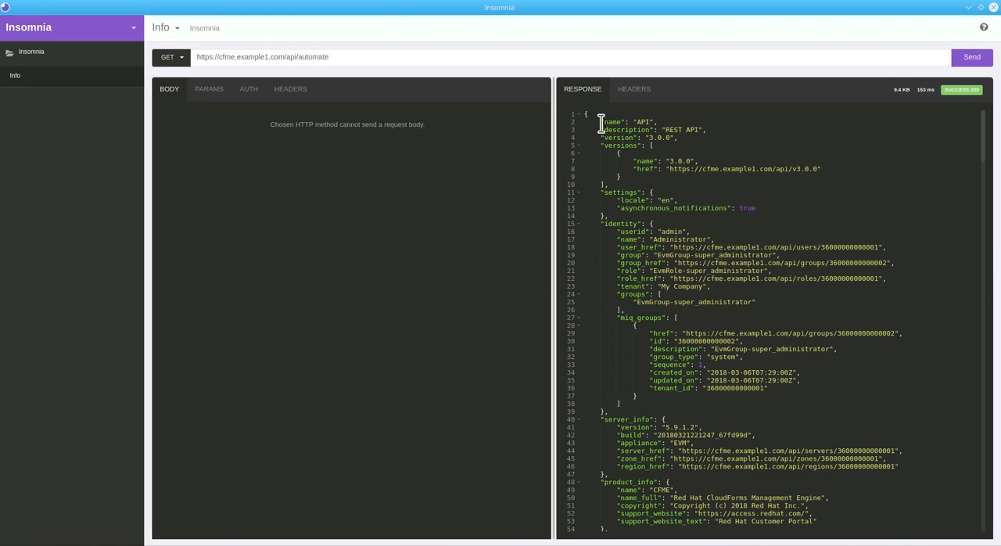
Fetch /api/automate, listing the Imaan, RedHat and ManageIQ domains
click(971, 56)
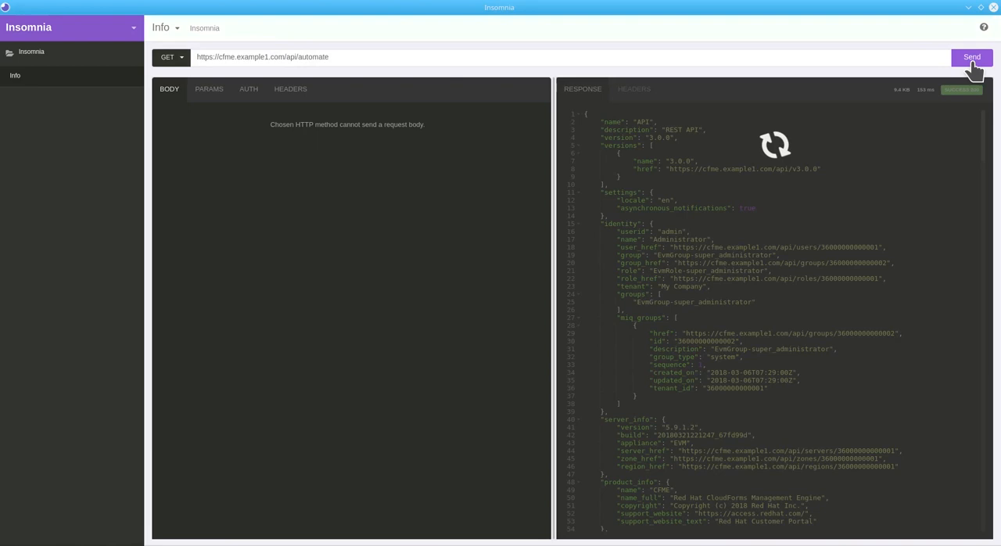
click(971, 56)
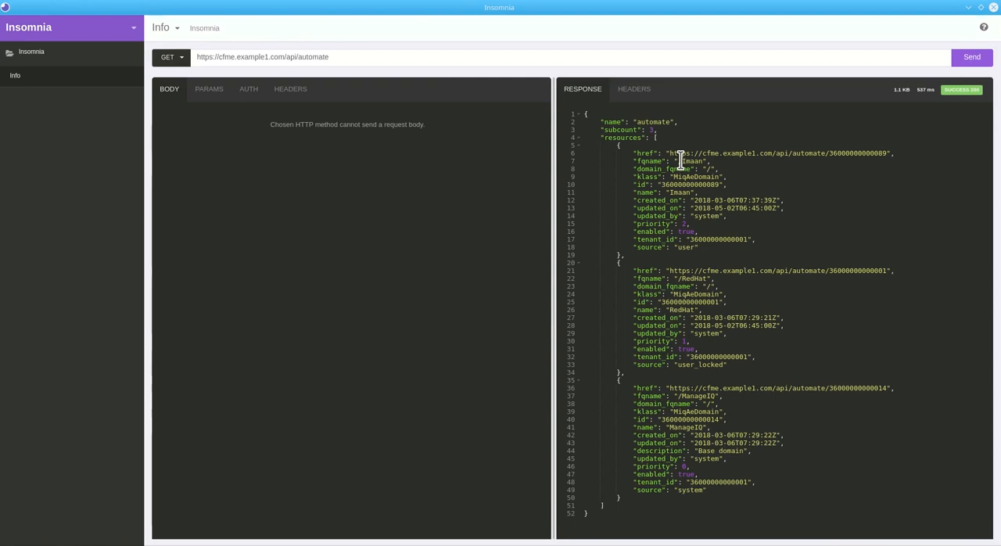
mouse_move(710, 162)
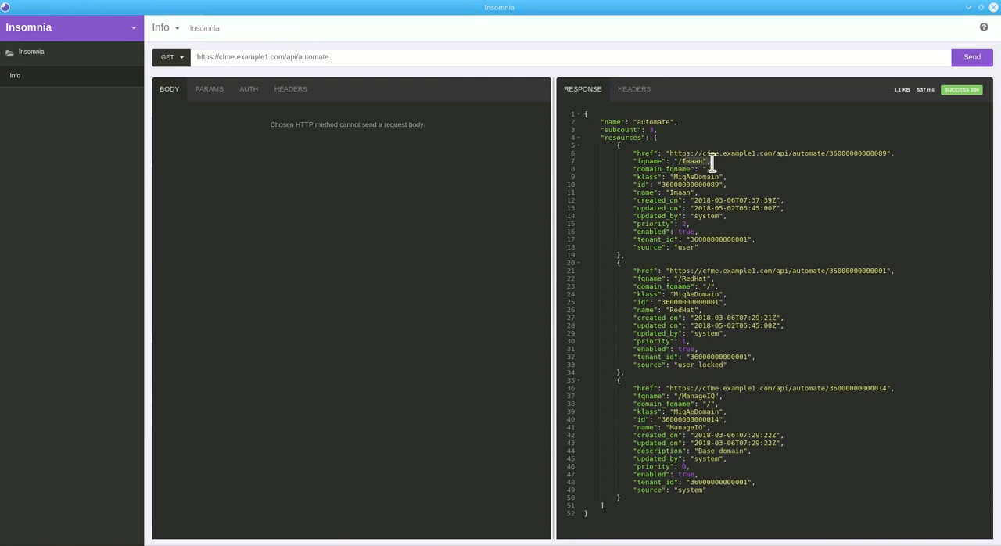
mouse_move(709, 279)
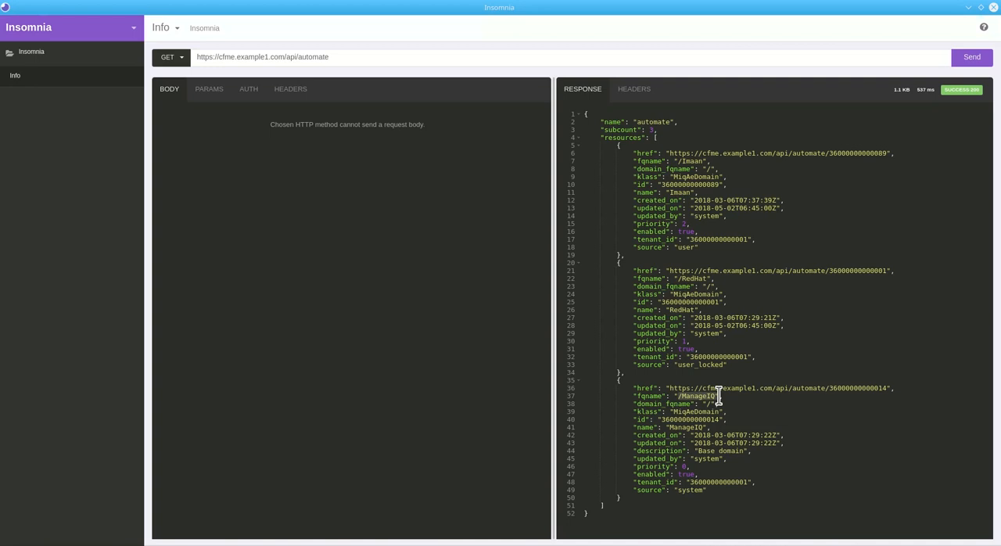
mouse_move(362, 76)
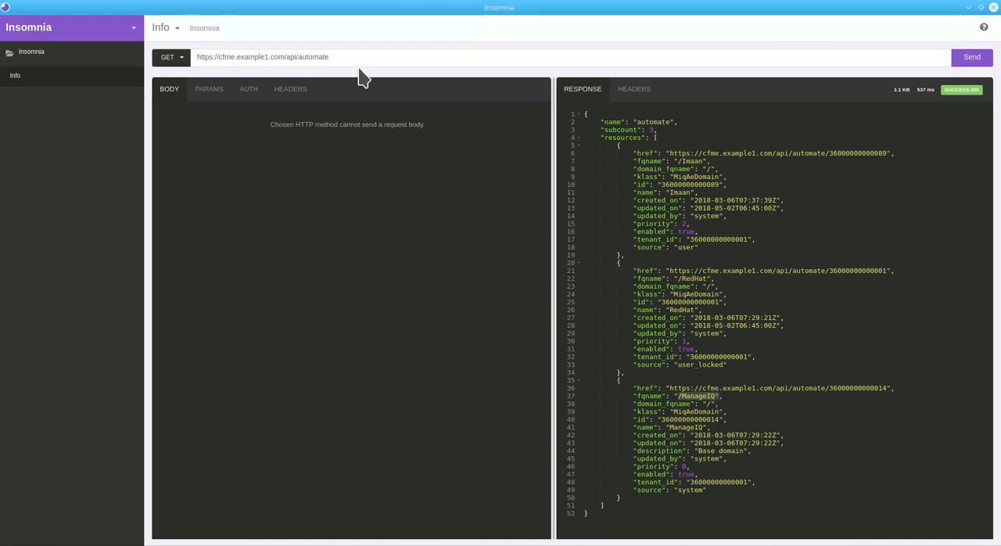
mouse_move(694, 160)
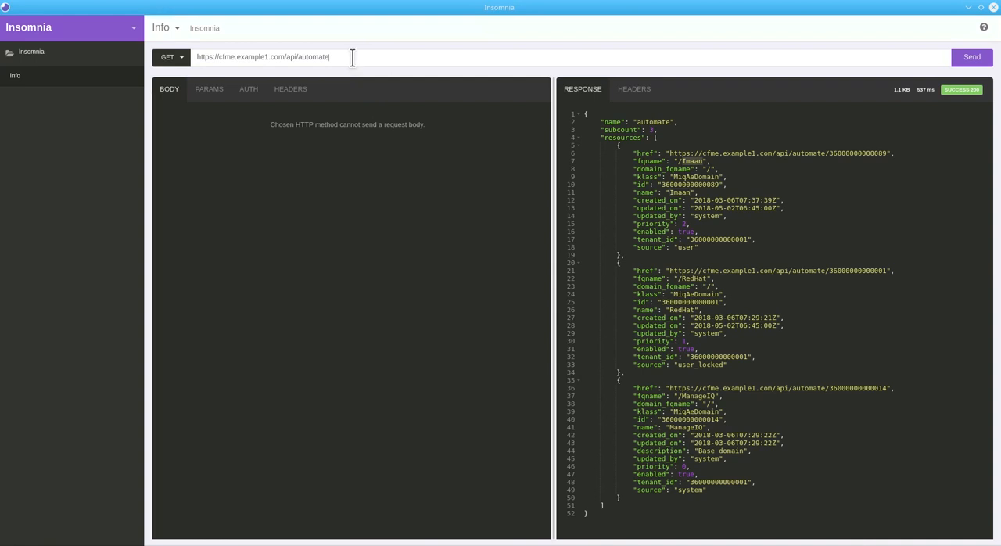
Fetch /api/automate/Imaan?depth=3&attributes=klass,name,fqname, returning its six items
text(/Imaan?)
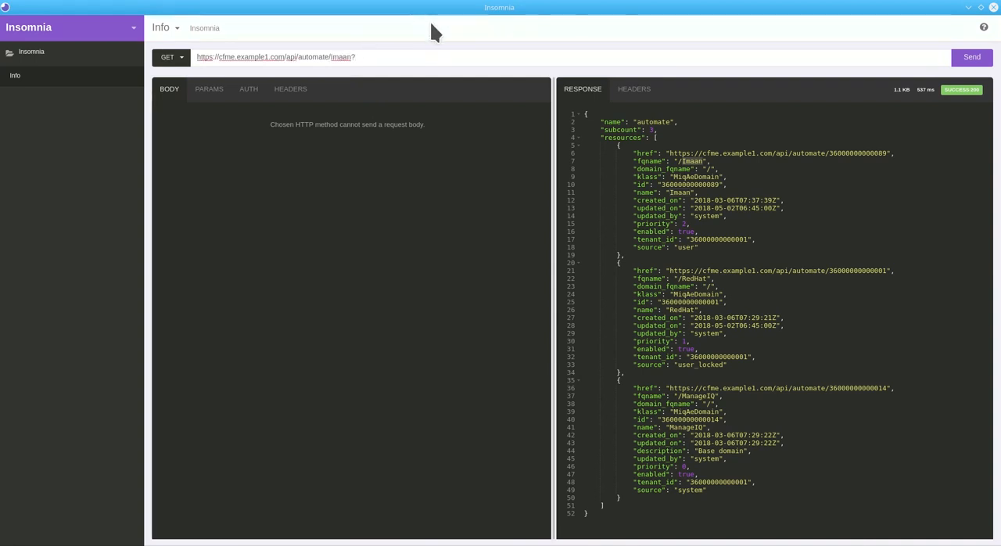
text(depth=3&)
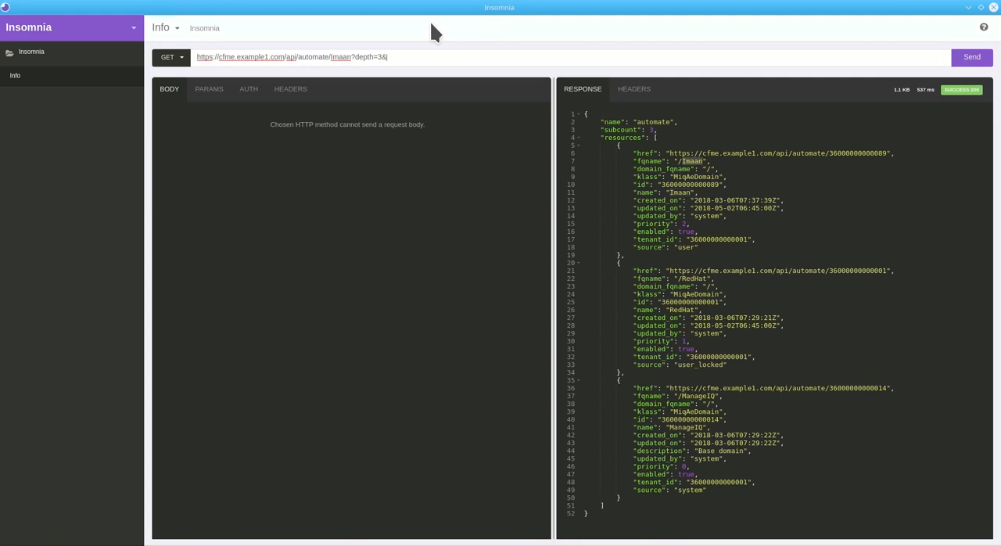
text(attributes=k)
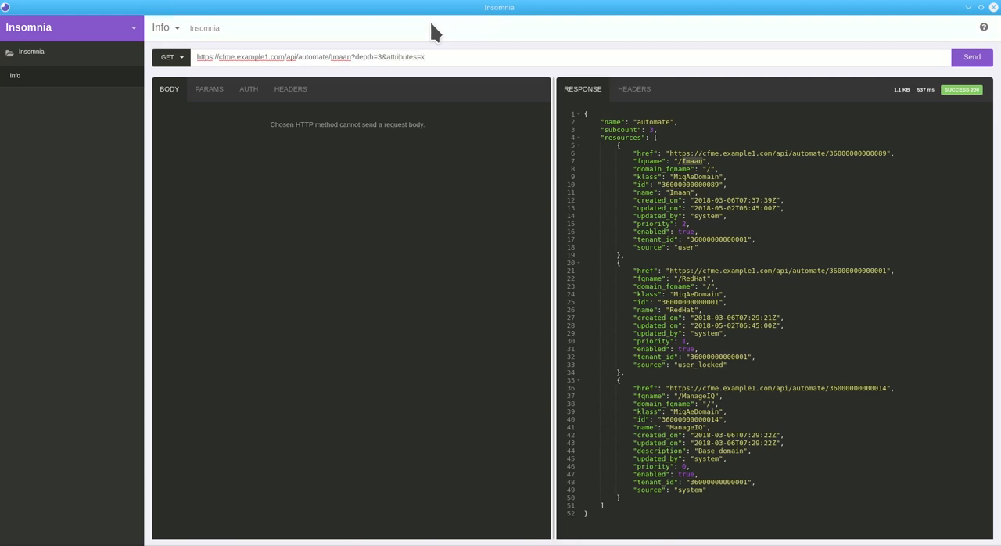
text(lass)
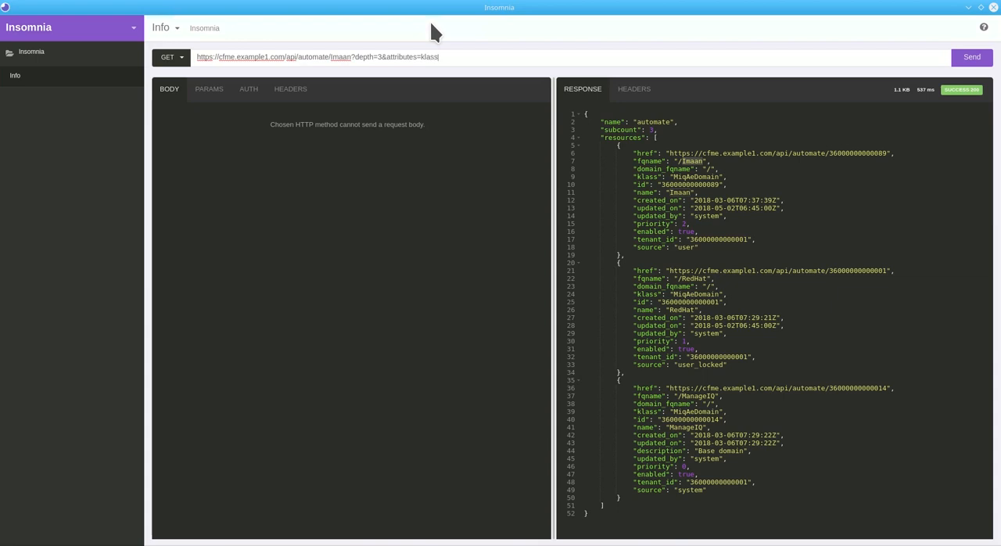
text(,name)
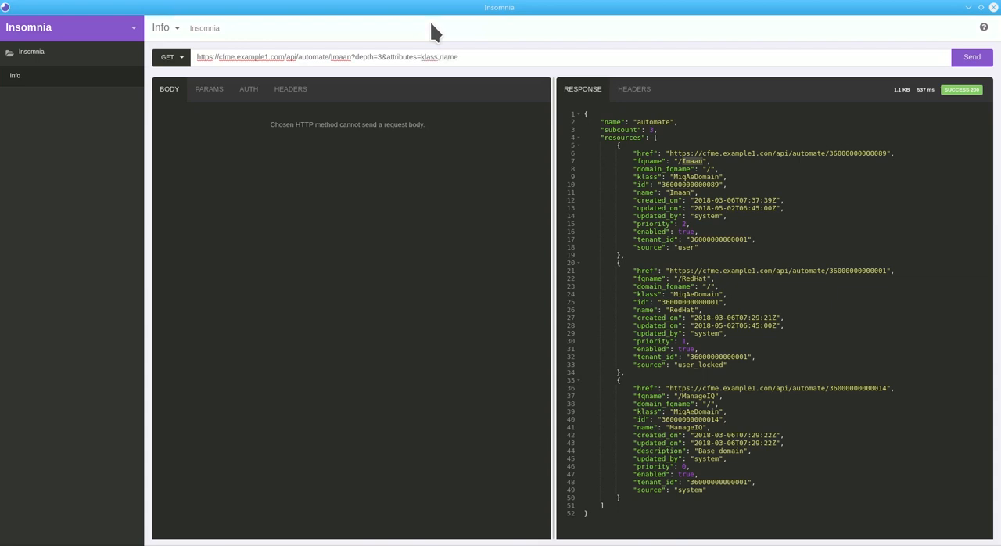
text(,fqname)
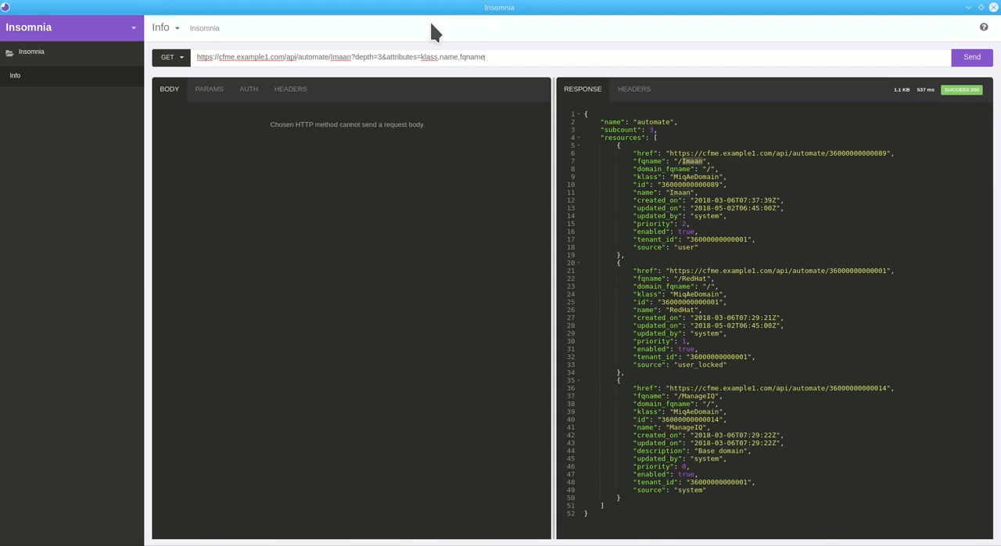
click(971, 57)
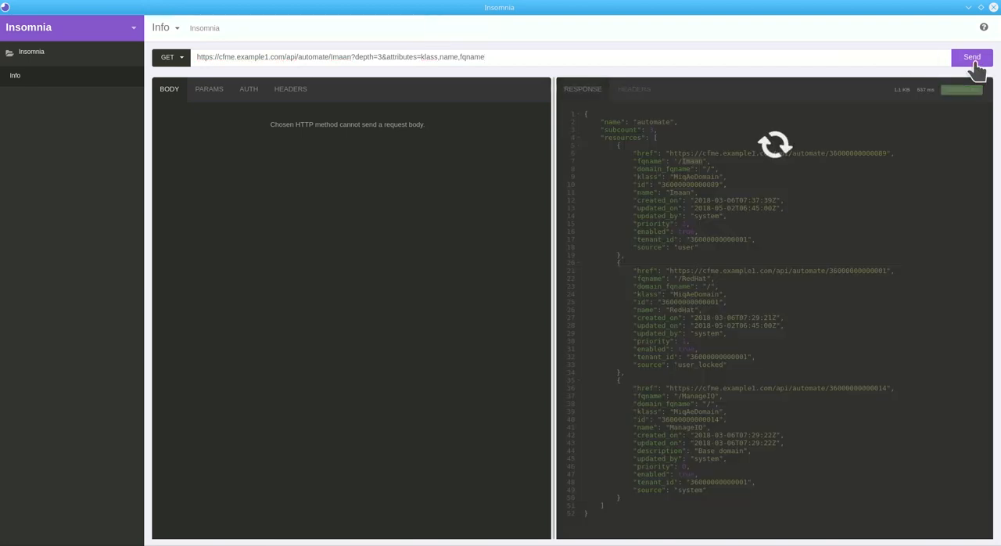
click(971, 56)
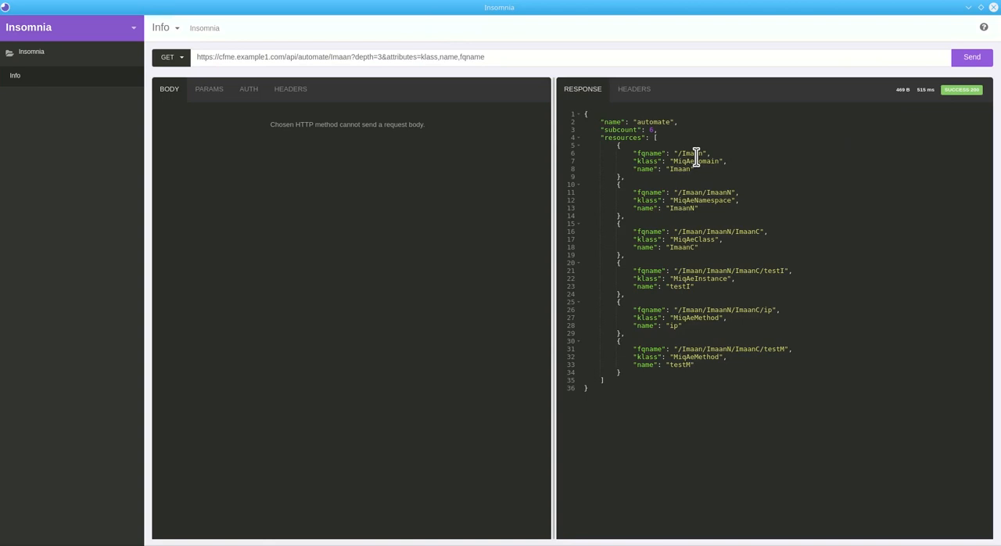
mouse_move(722, 161)
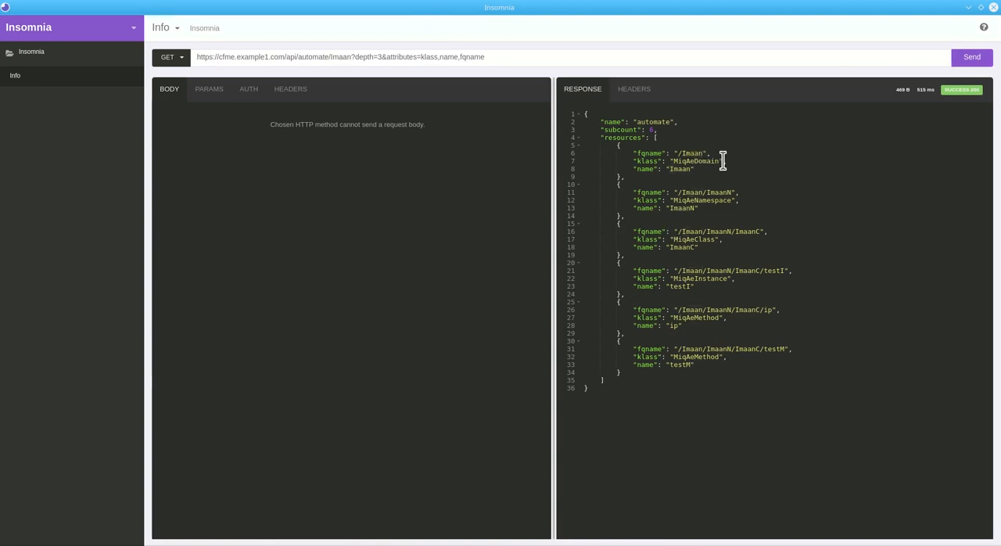
mouse_move(740, 194)
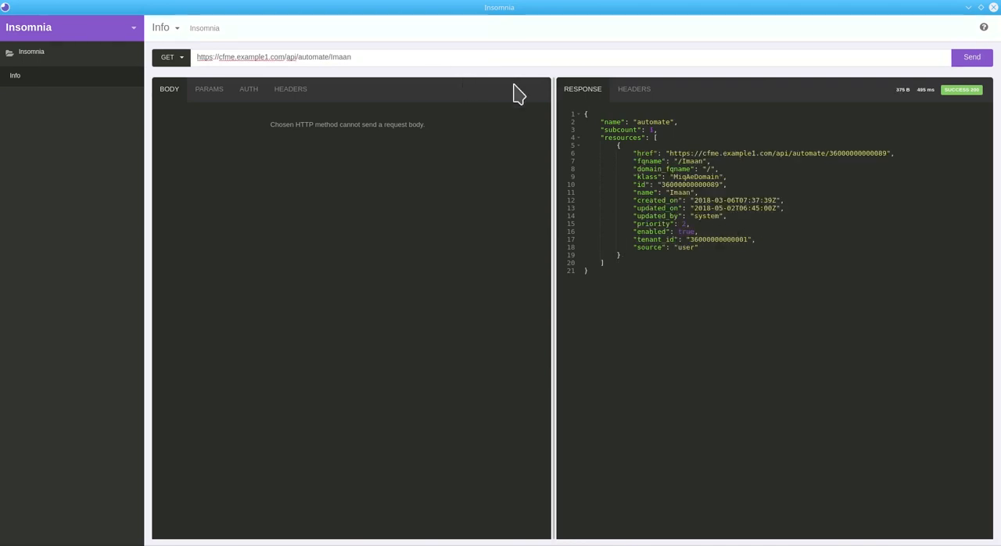
mouse_move(777, 364)
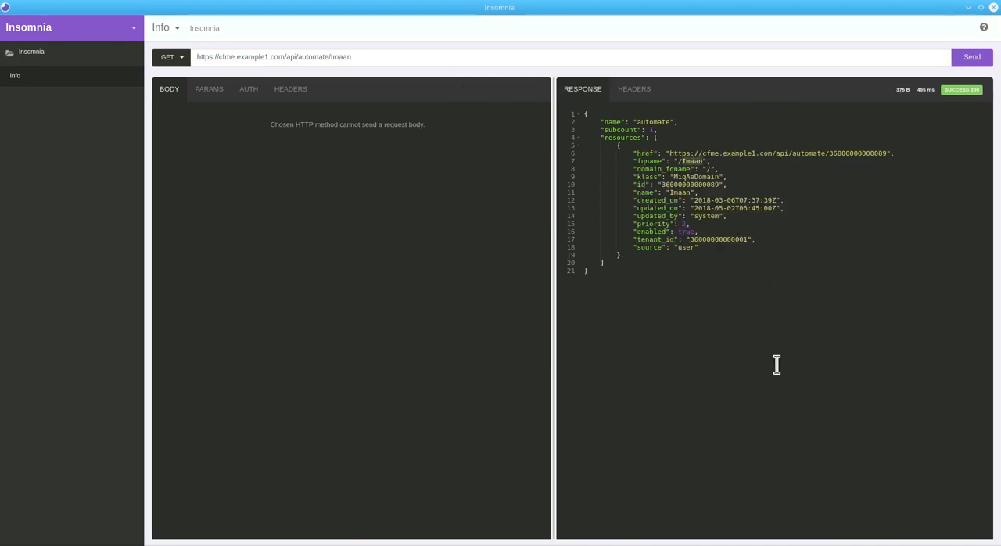
mouse_move(374, 56)
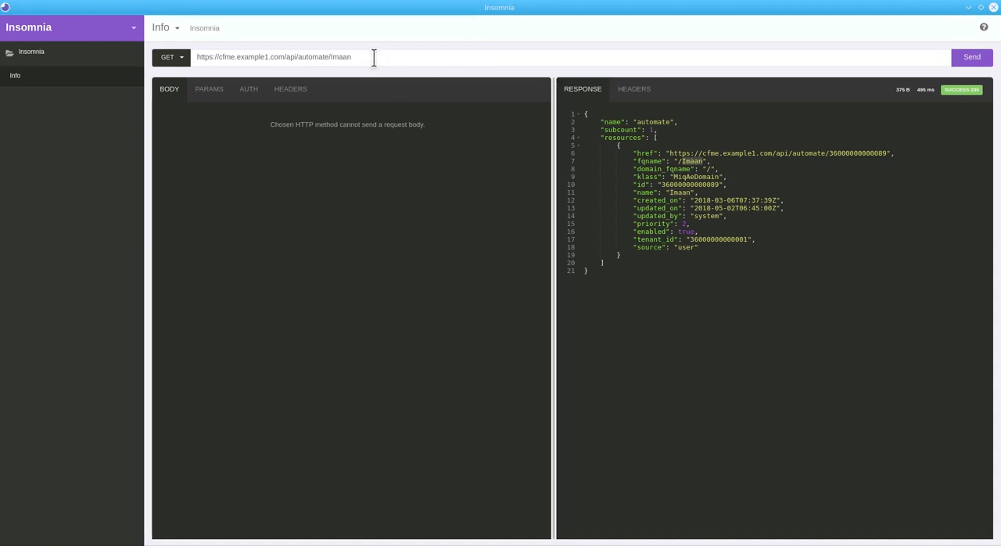
Fetch /api/automate/Imaan again with ?depth=2
text(?dep)
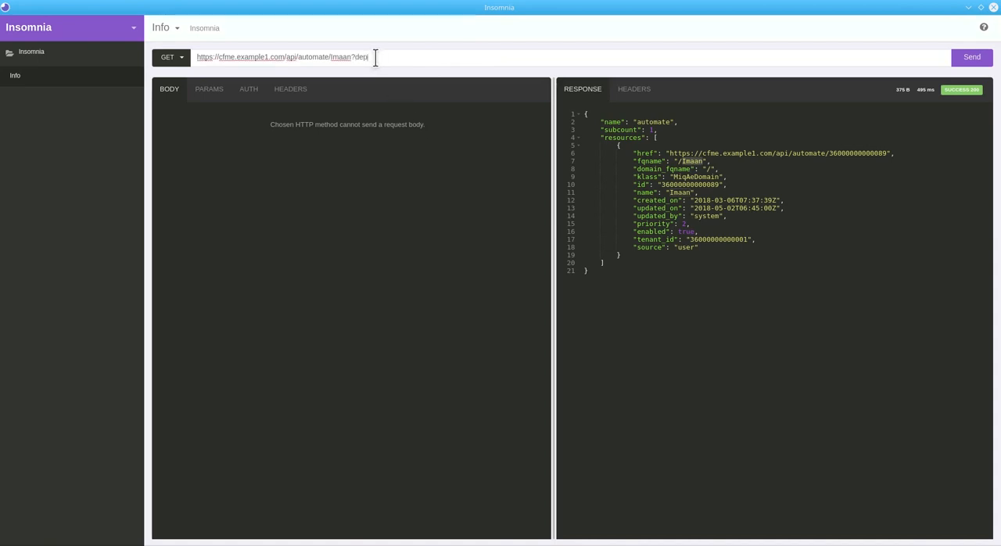
text(th)
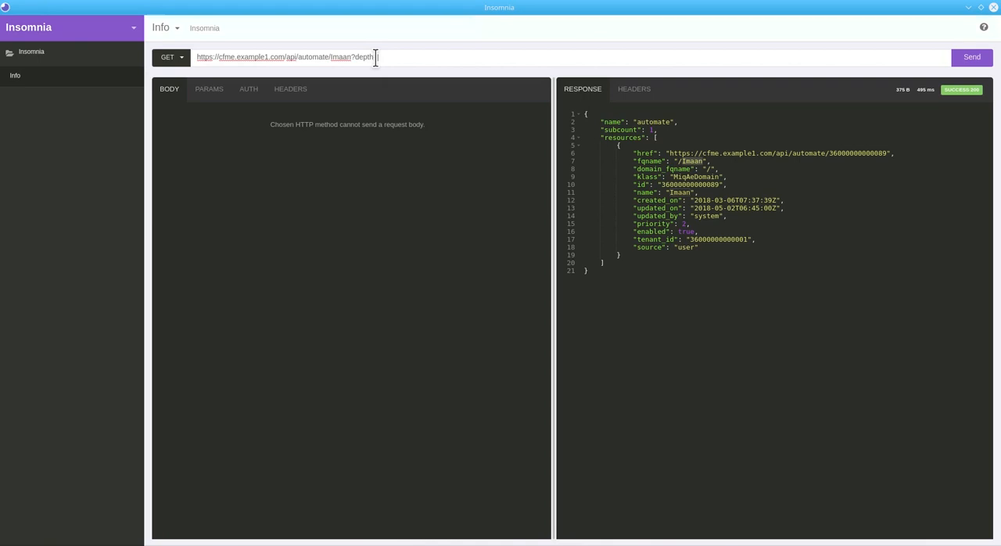
click(971, 57)
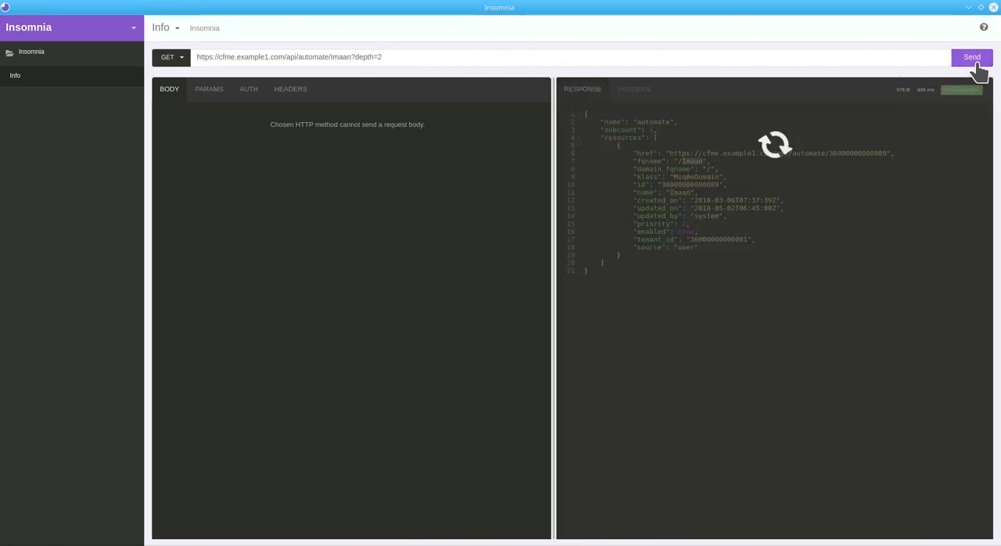
click(971, 57)
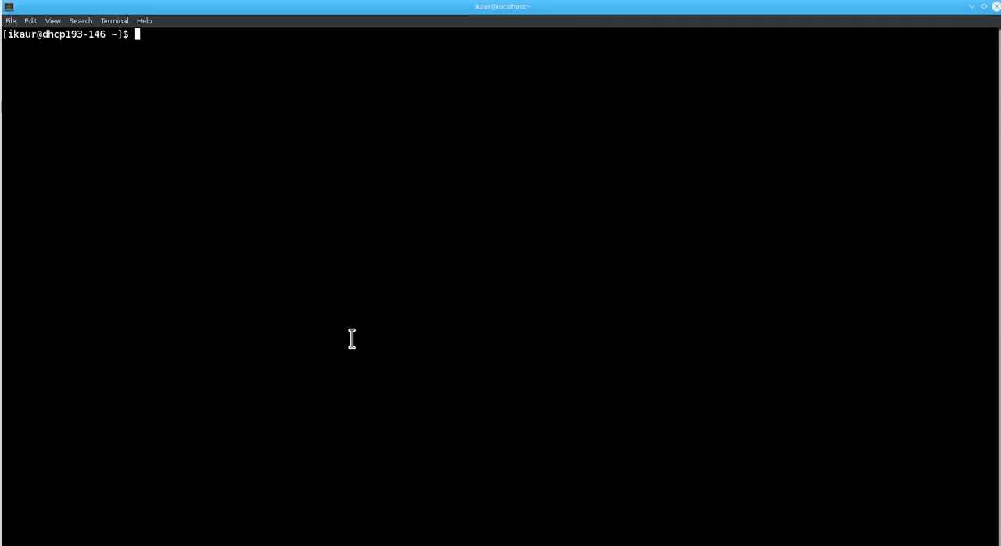
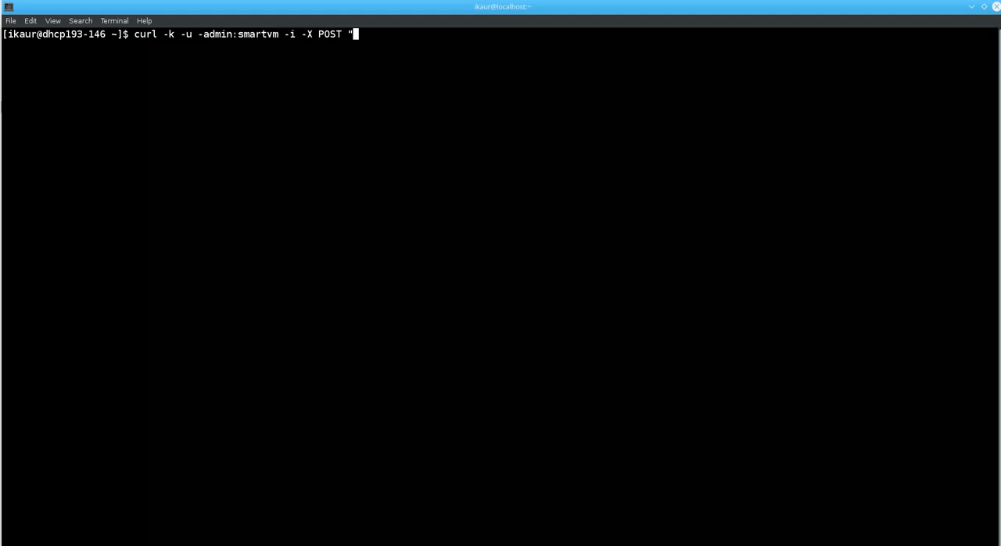
Add the Accept: application/json header and start the JSON body with action "order" and a resource href
text(Accept:)
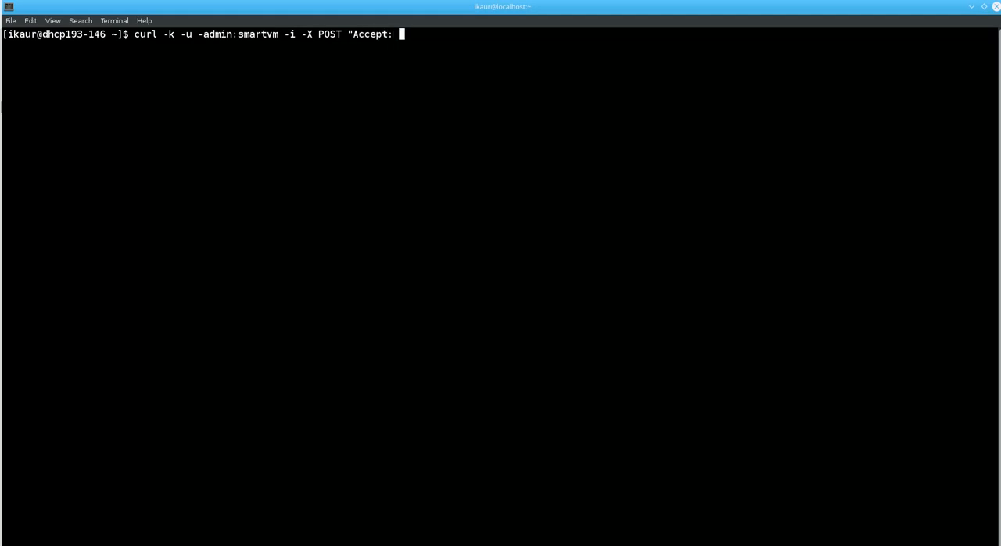
text(appl)
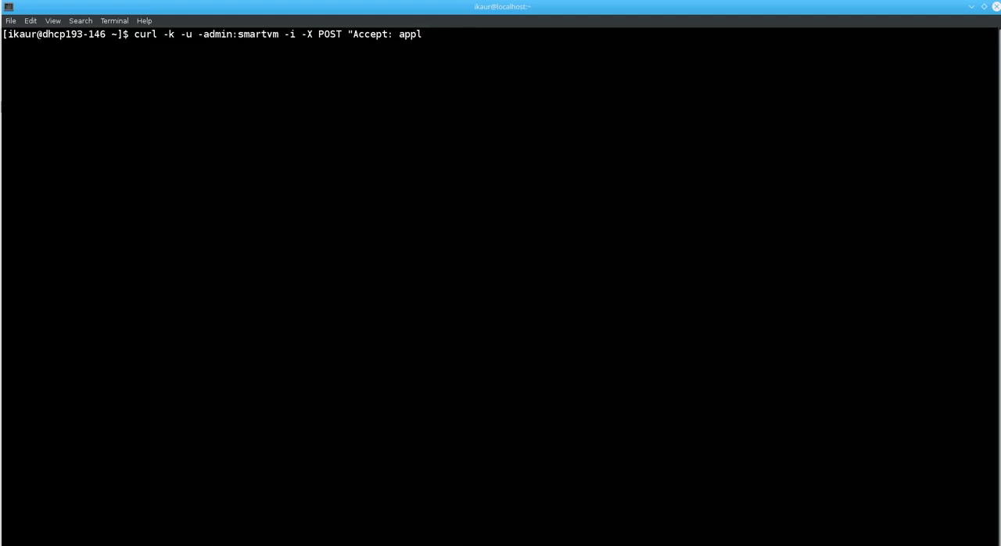
text(ication/)
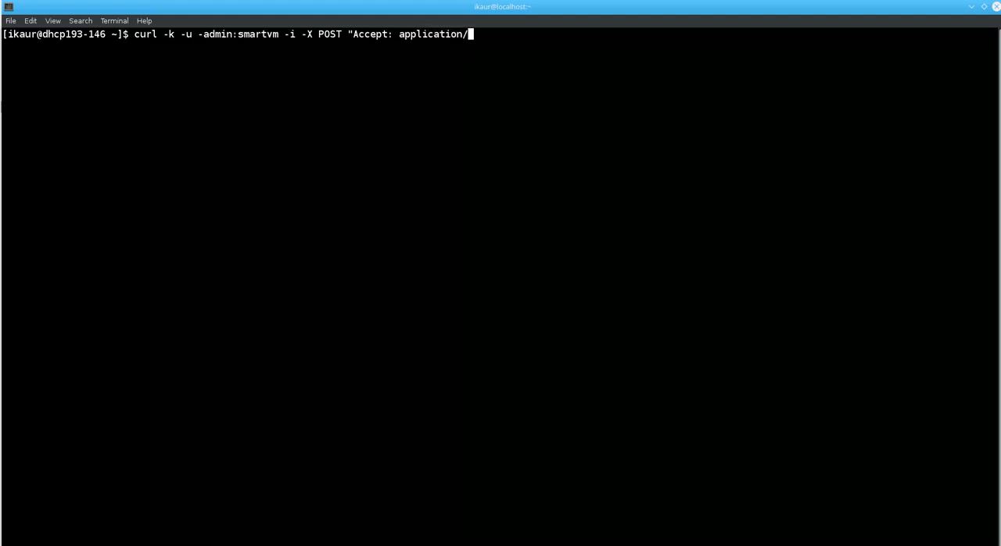
text(json" -d)
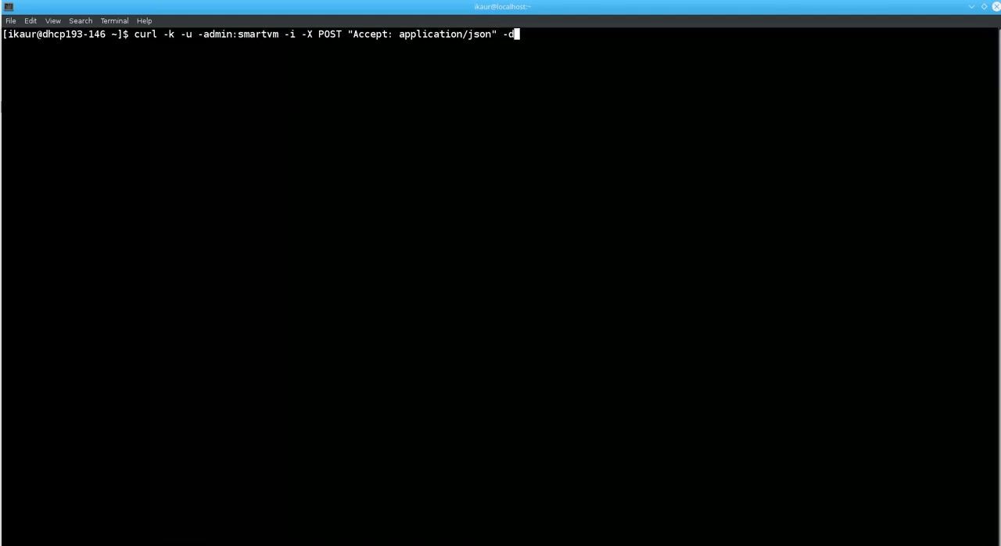
text('{"a)
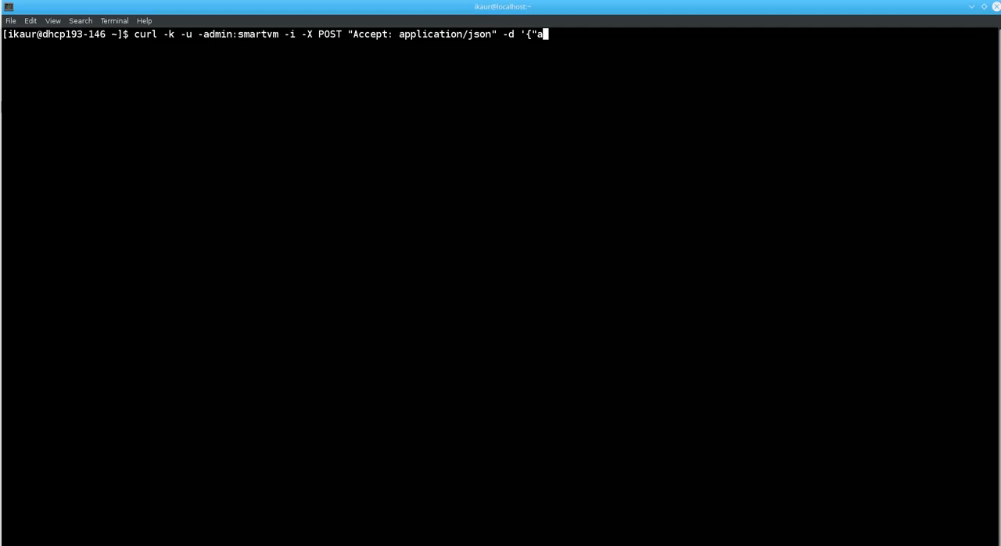
text(ction)
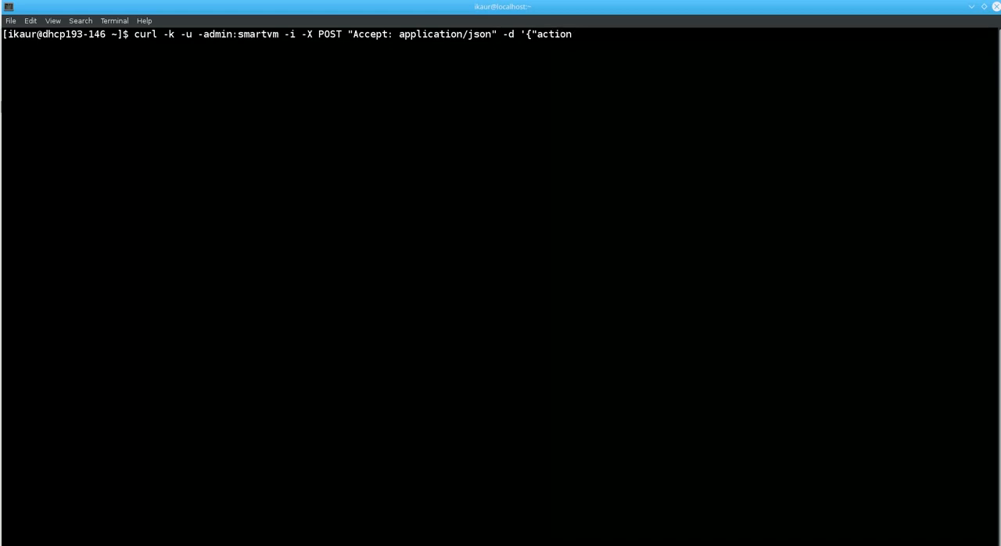
text(:)
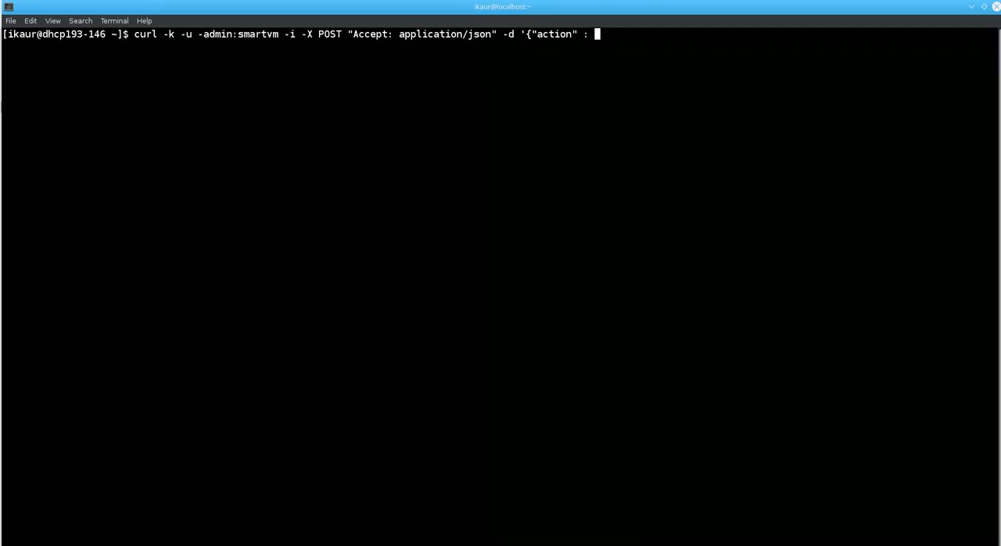
text("order")
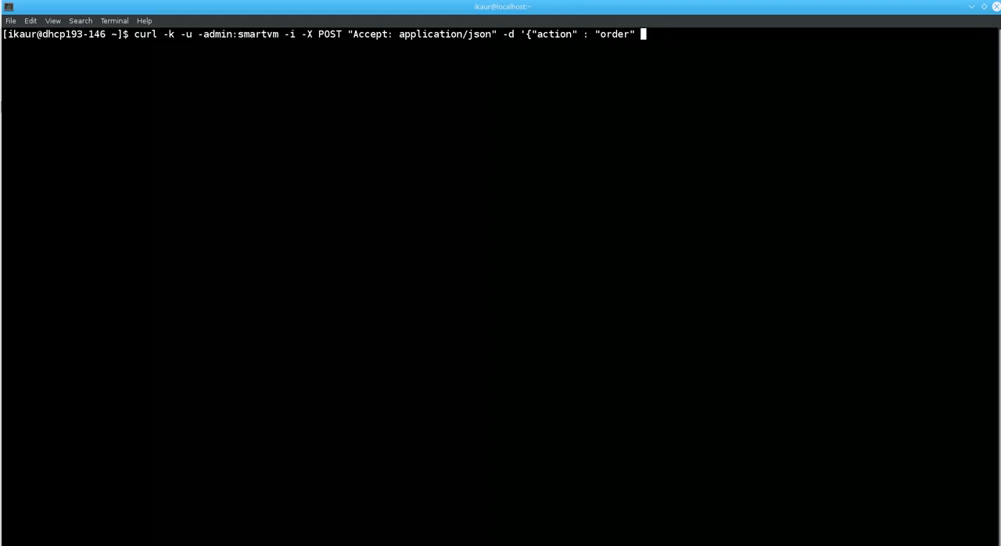
text(, "re)
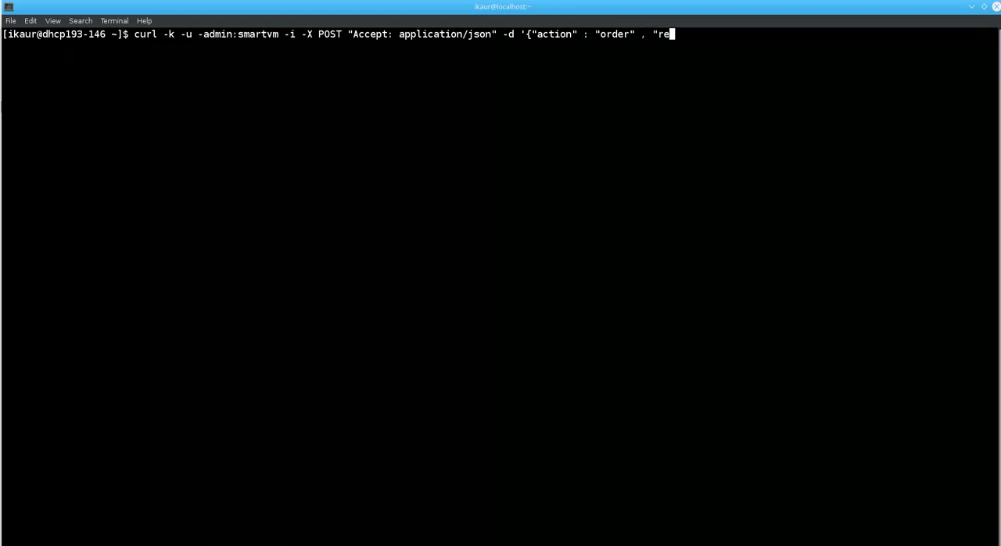
text(source")
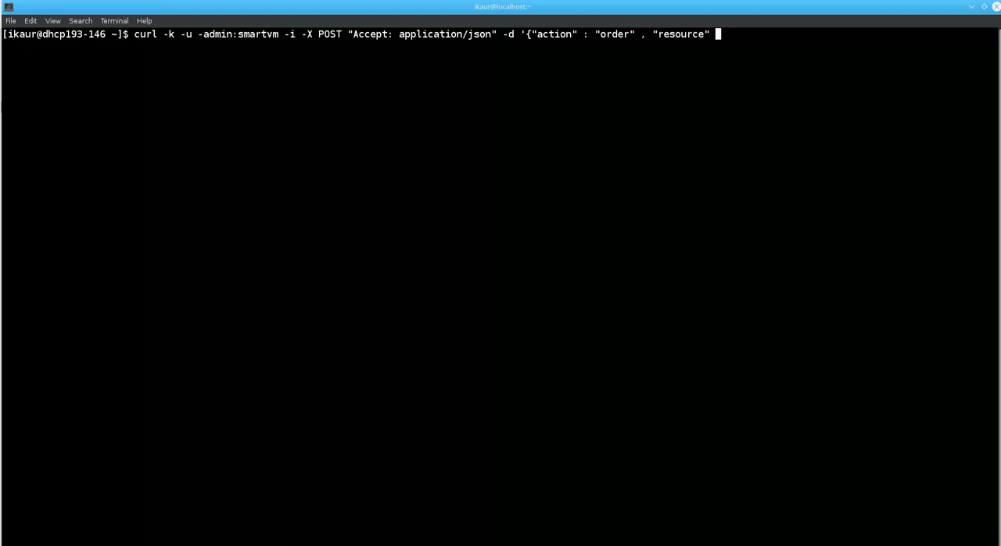
text(: {h)
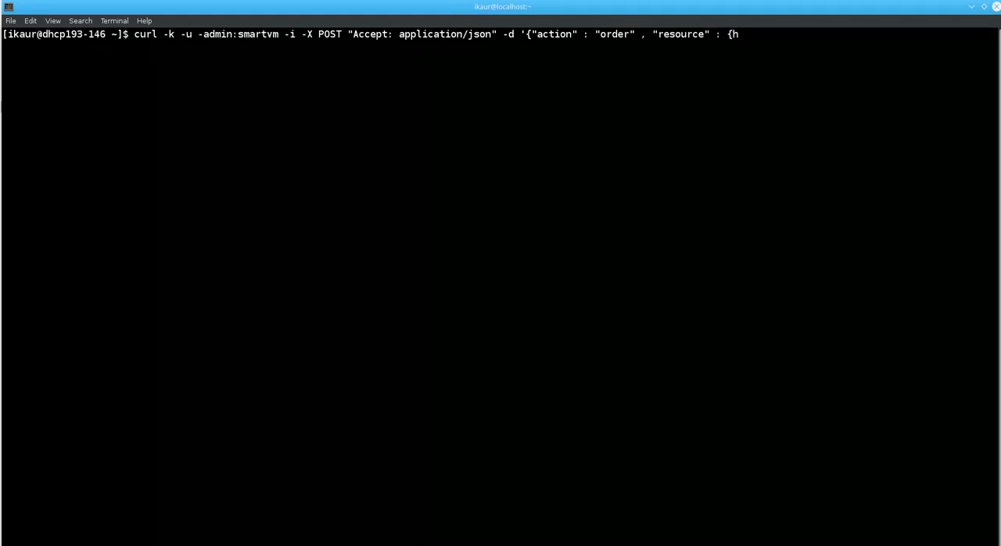
text(href)
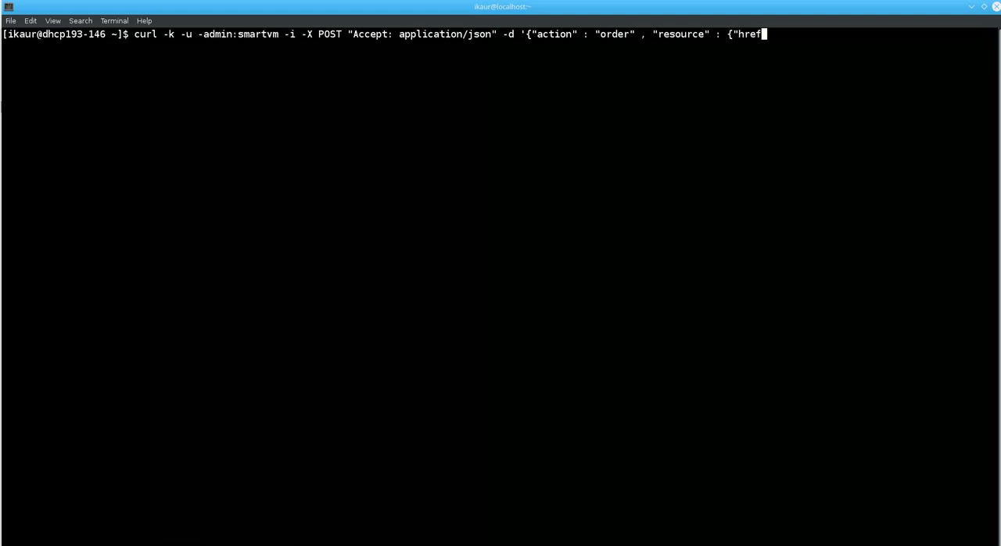
text(")
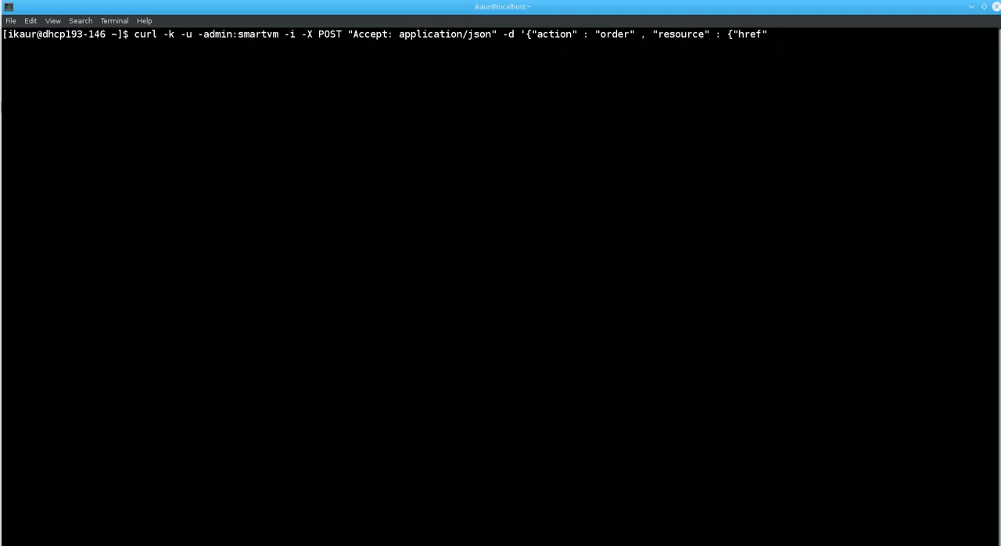
text(: ")
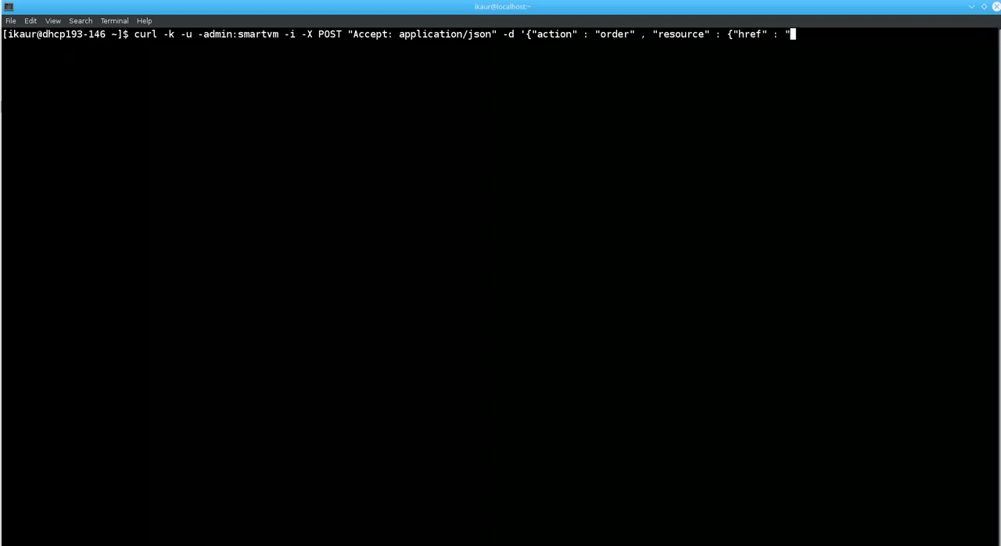
text(https)
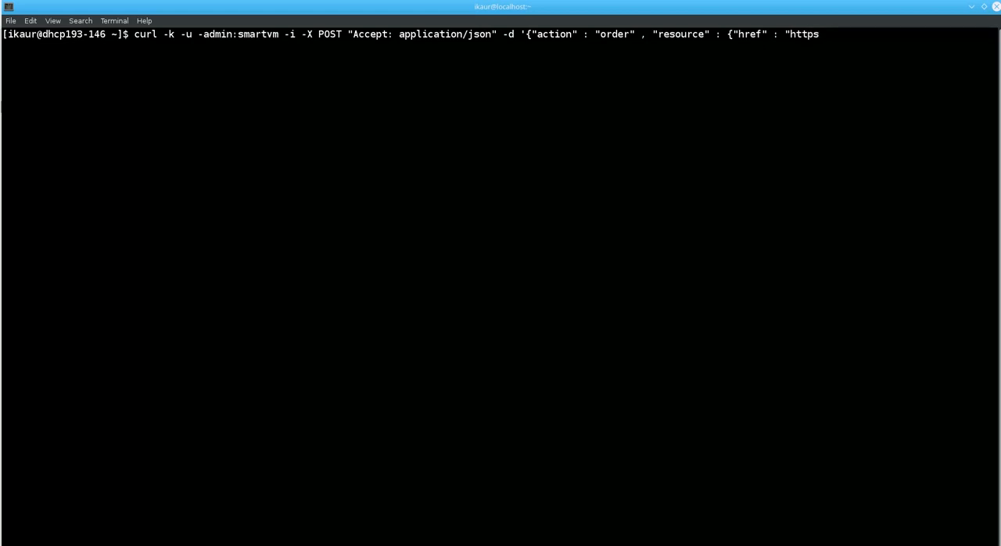
text(:)
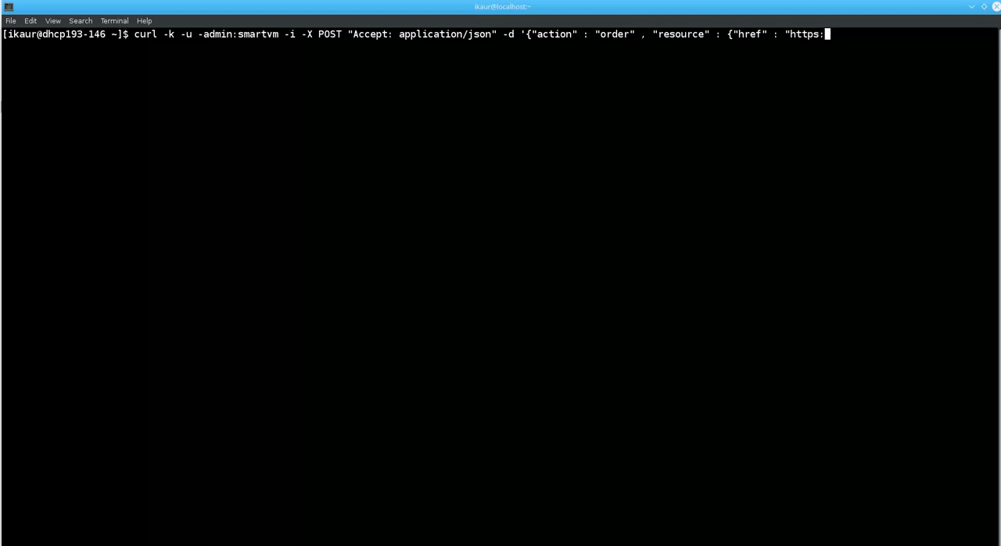
text(//cfme.)
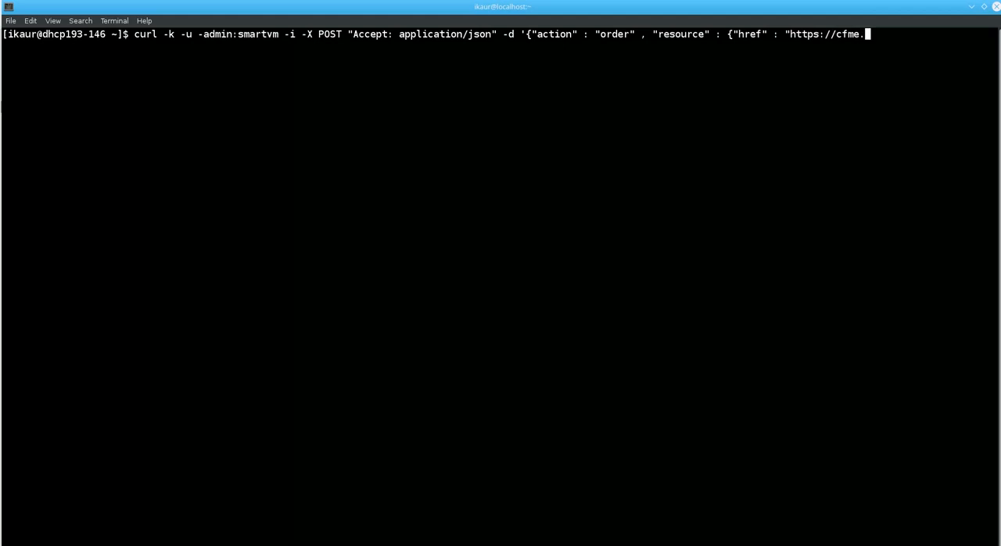
text(example1.)
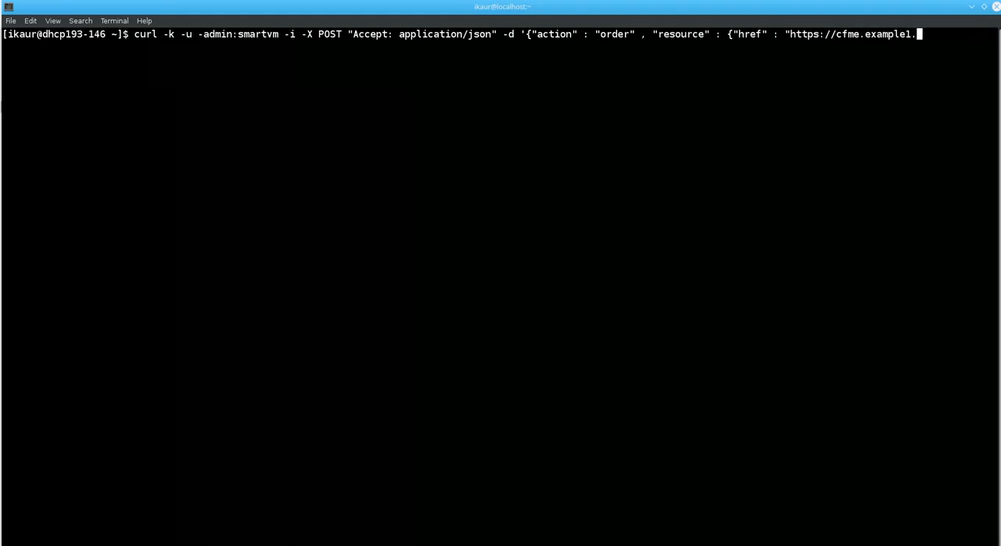
text(com)
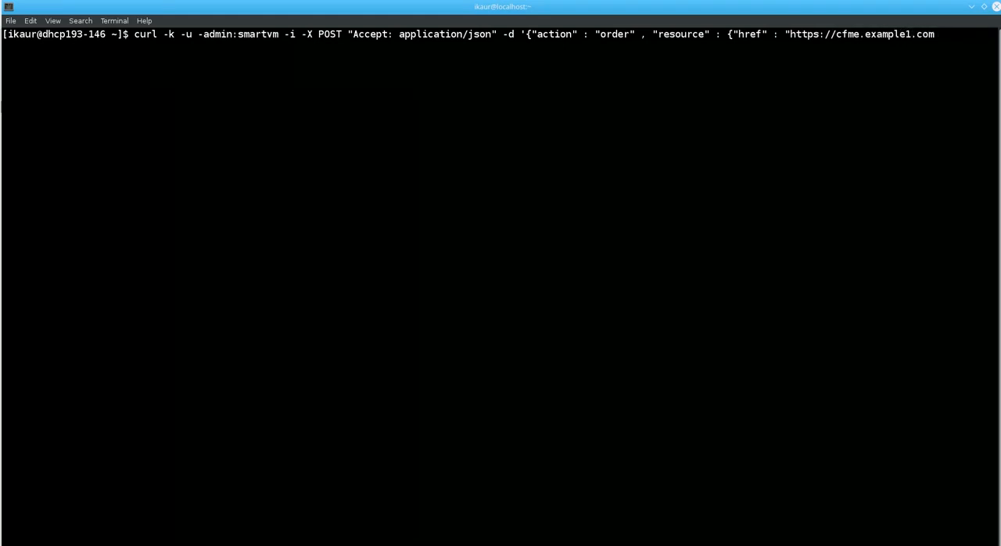
text(/api/service_)
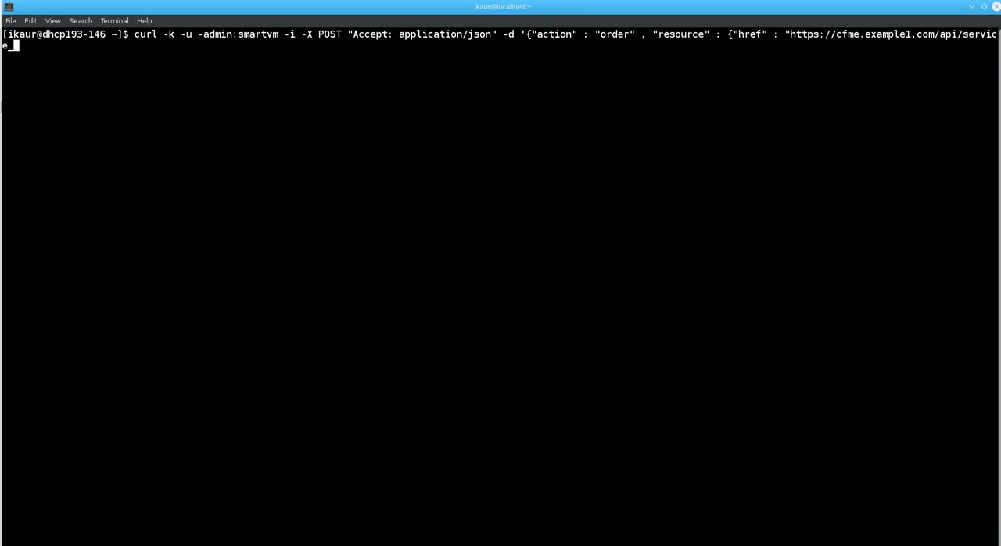
text(ten)
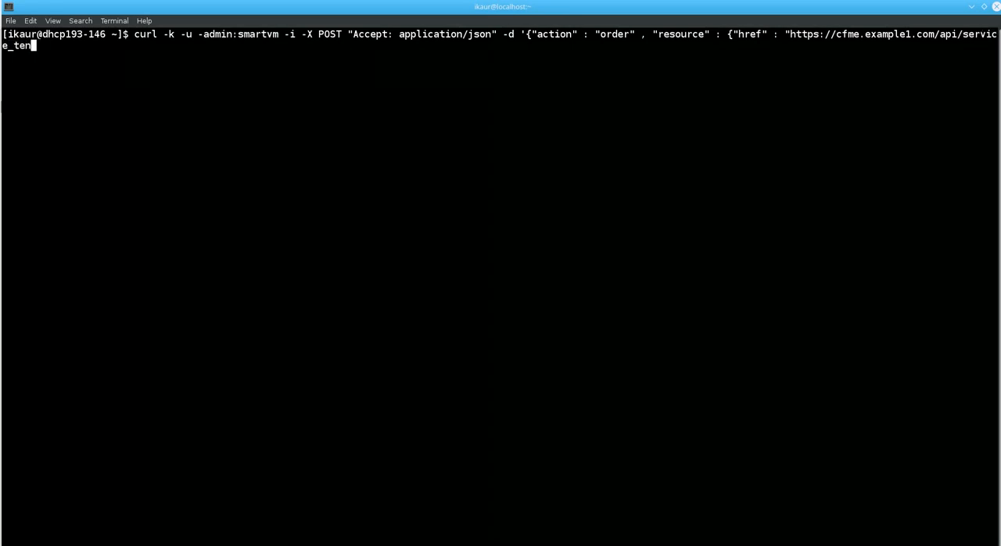
text(plates)
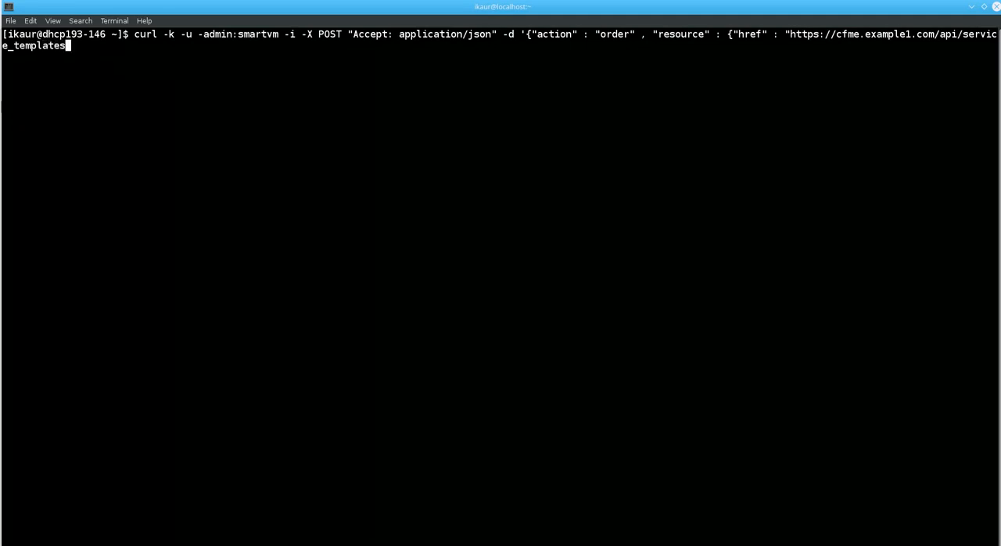
text(/<id)
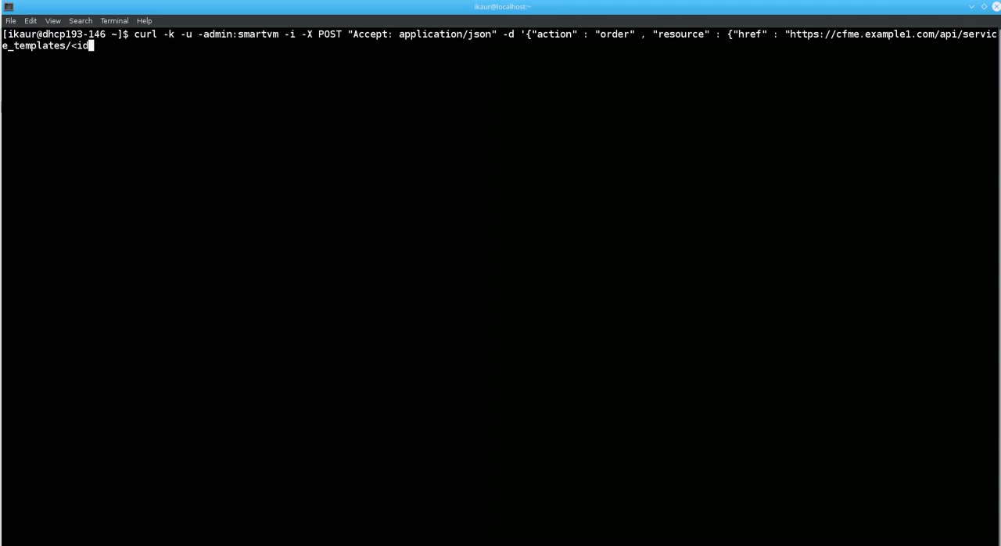
text(>)
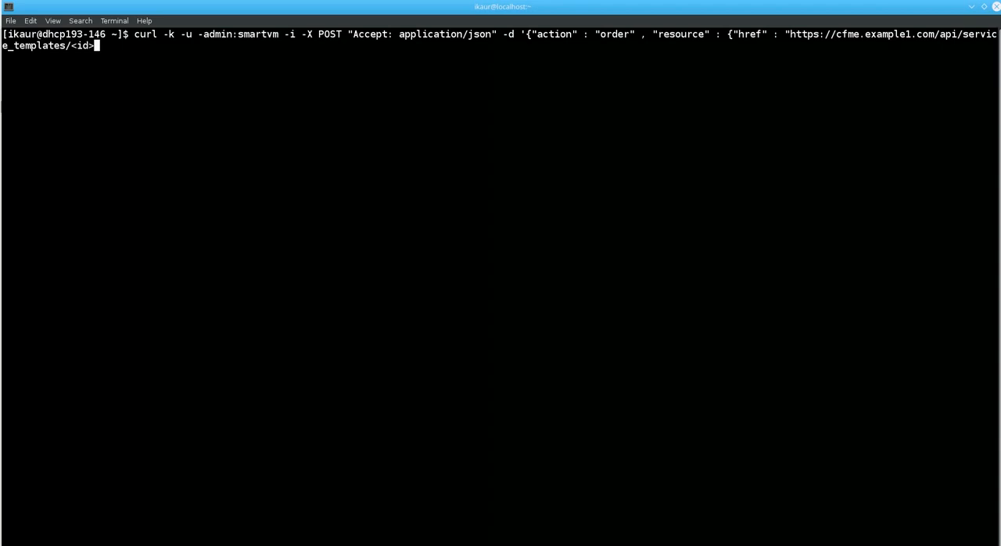
text(")
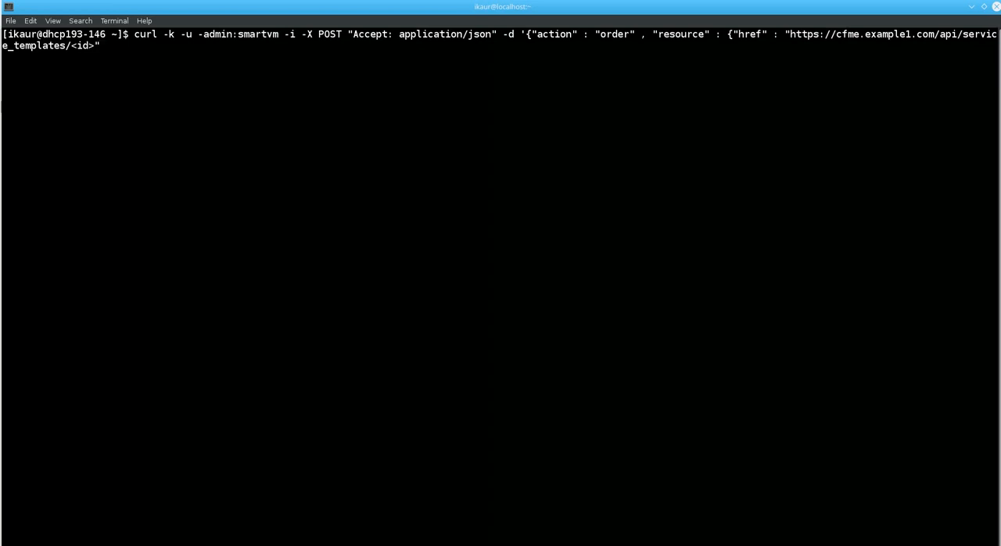
text(,)
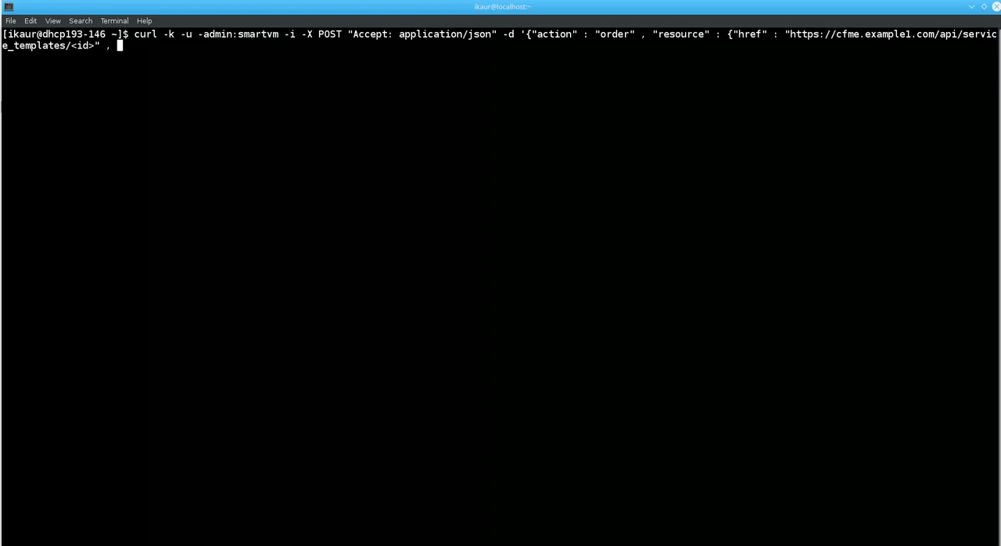
text("VM" : "imaan")
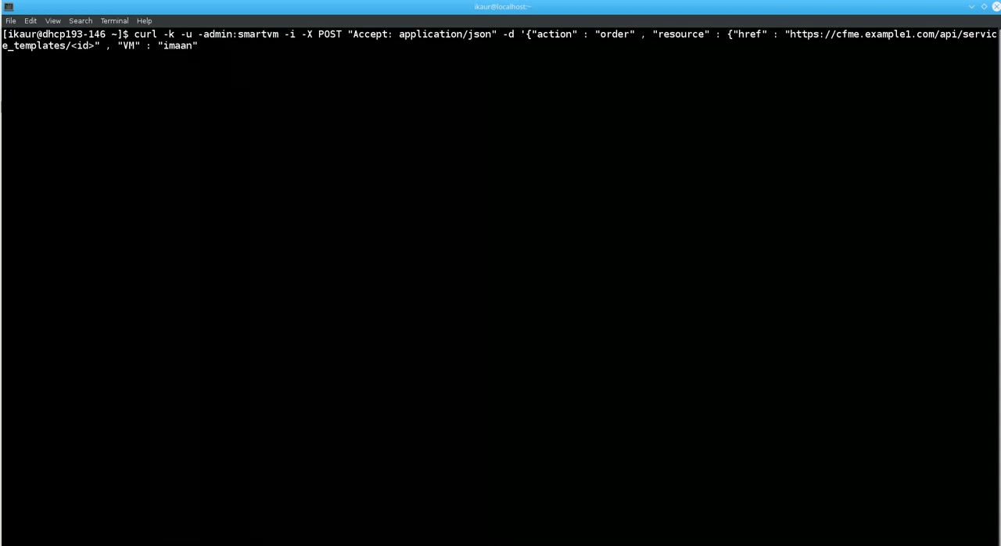
text(}}' "https://)
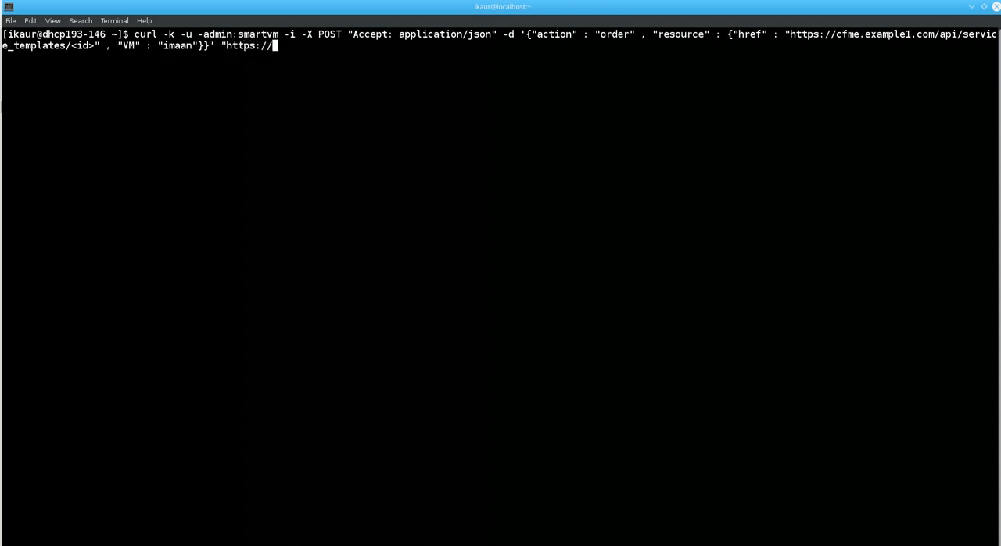
Target the request at cfme.example1.com/api/service_catalogs/<id>/service_templates
text(cfme.example1.com/api/ser)
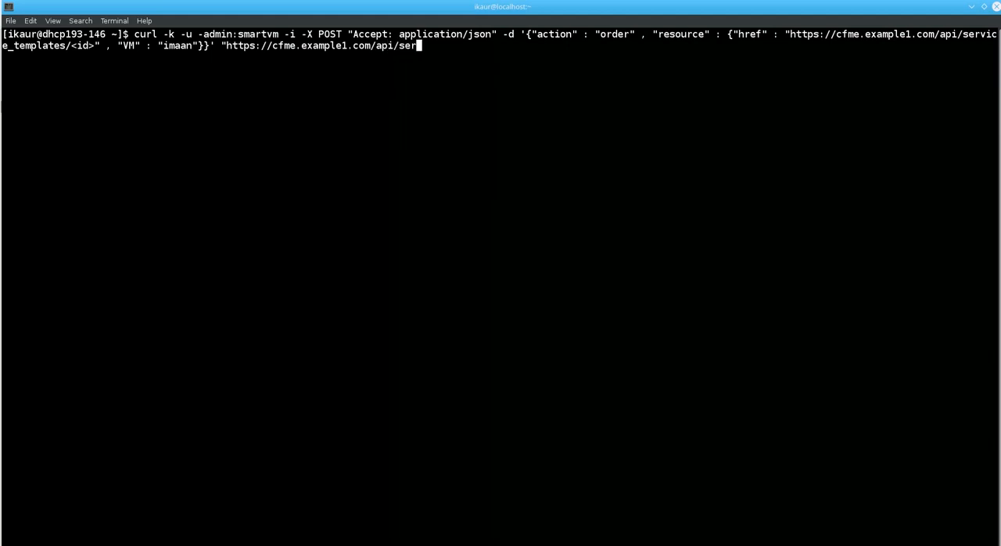
text(vice_cata)
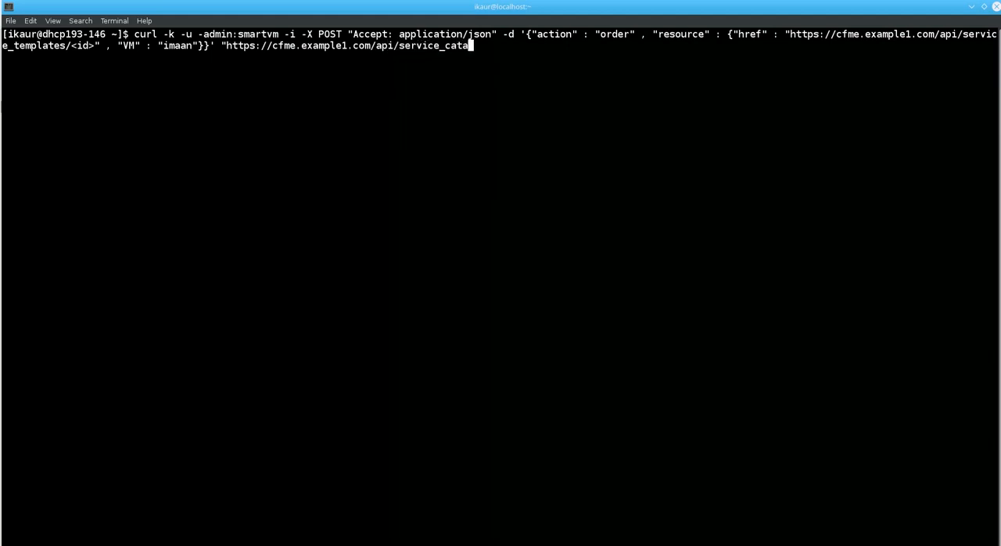
text(log)
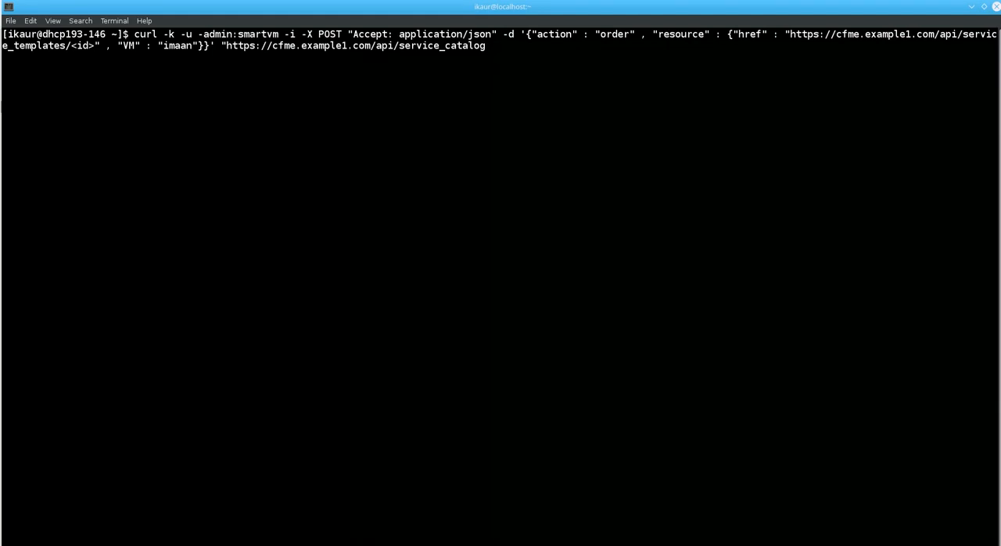
text(/<id>)
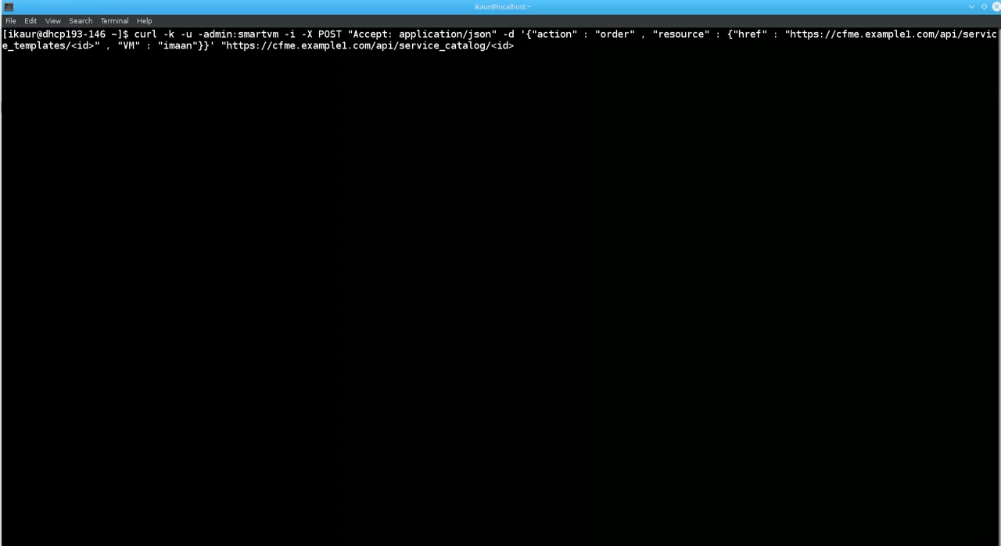
text(/)
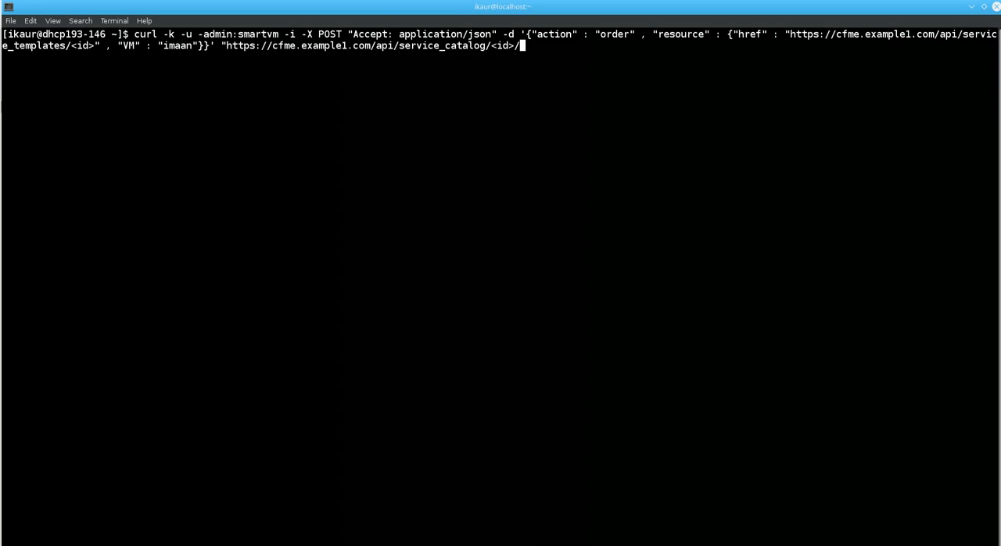
text(service)
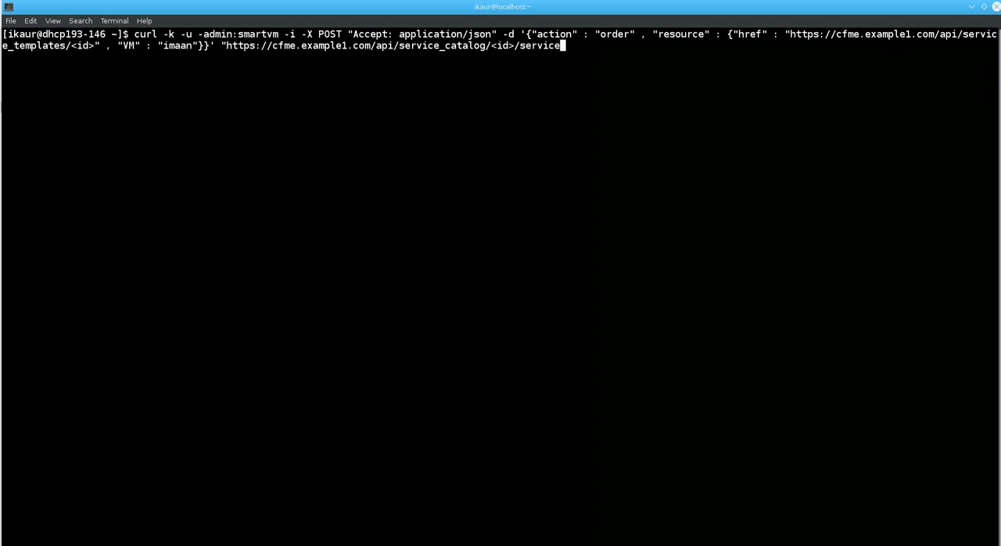
text(_temp)
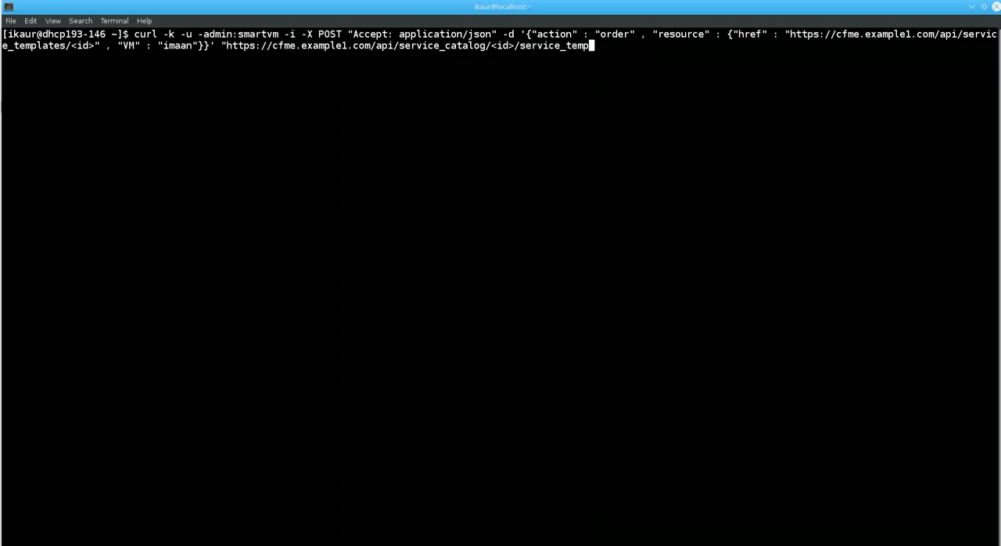
text(lates)
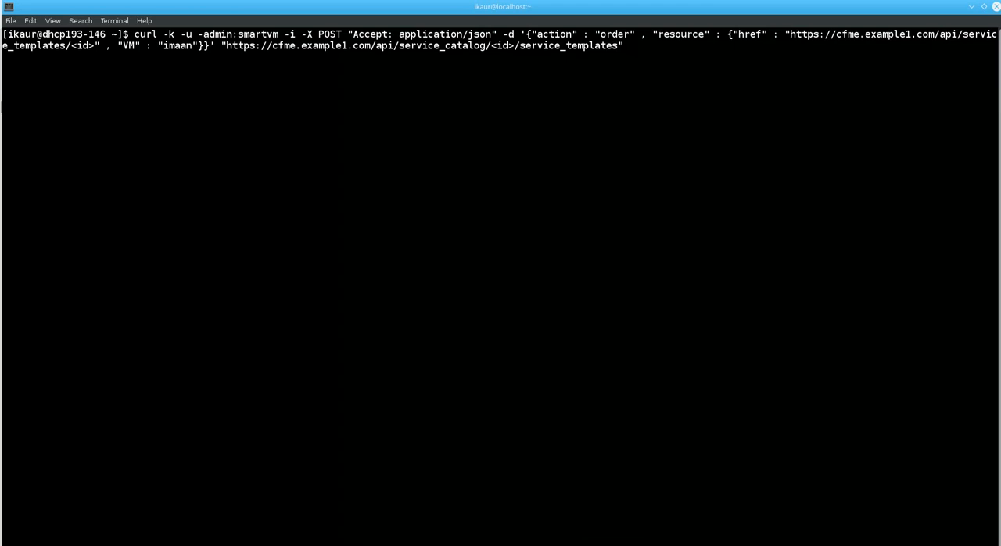
mouse_move(326, 282)
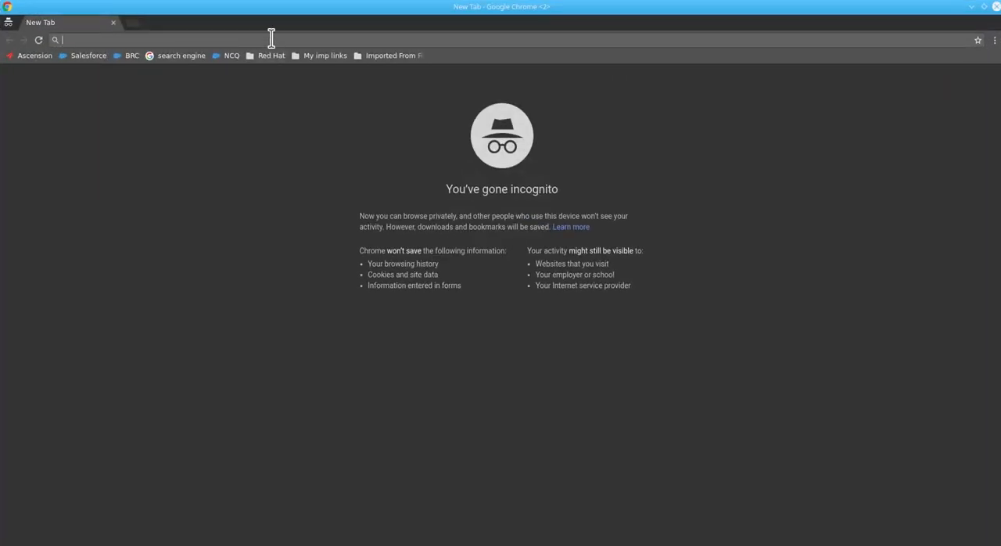
text(https://cfme.example1.com)
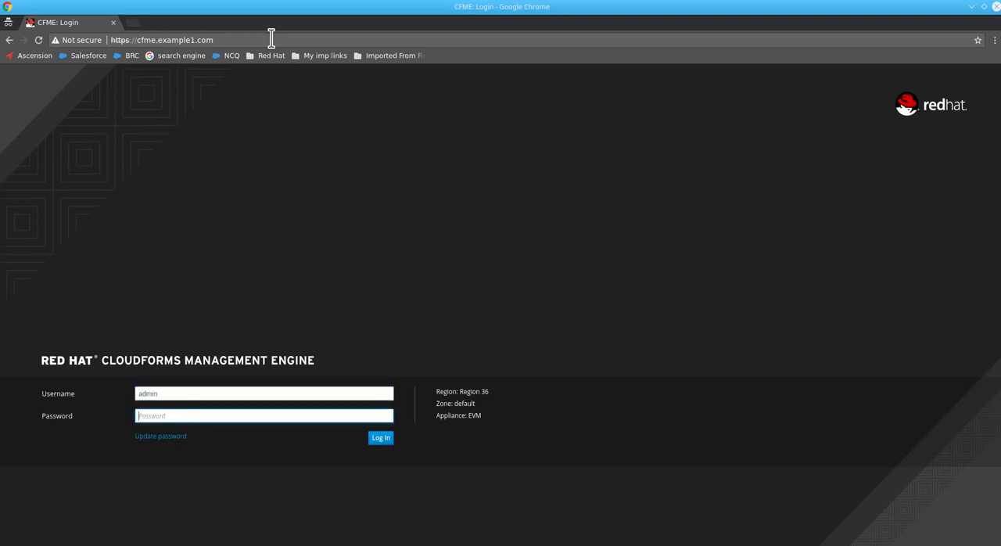
click(380, 437)
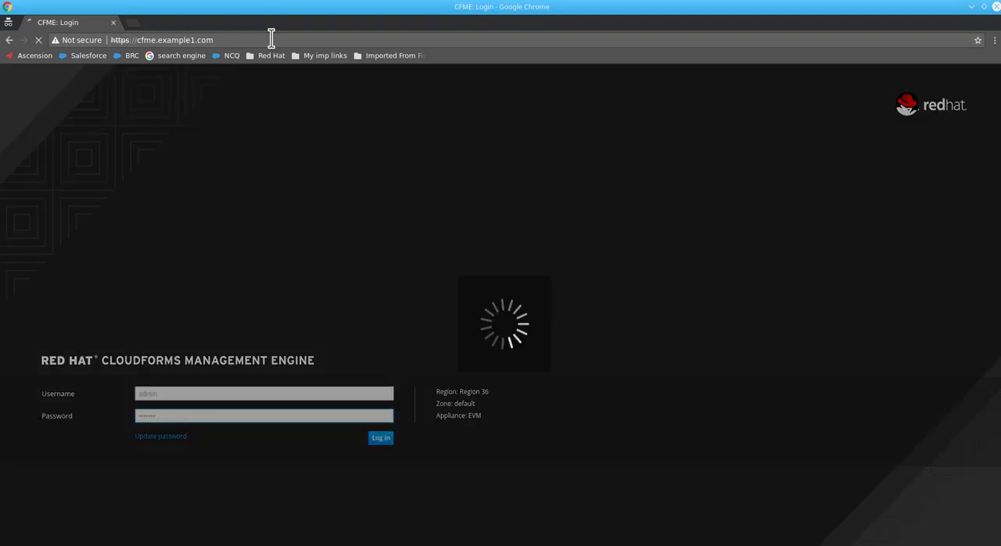
click(380, 437)
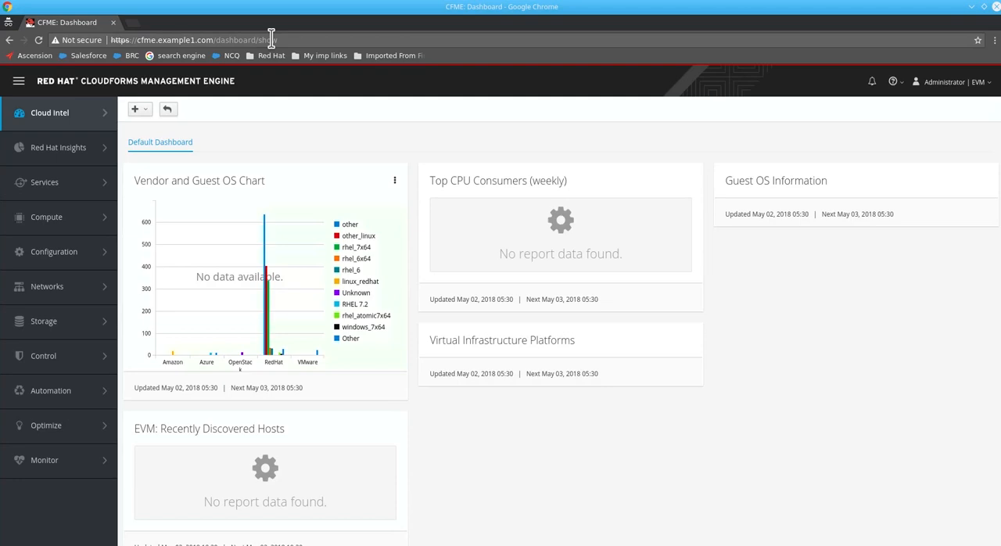
click(44, 182)
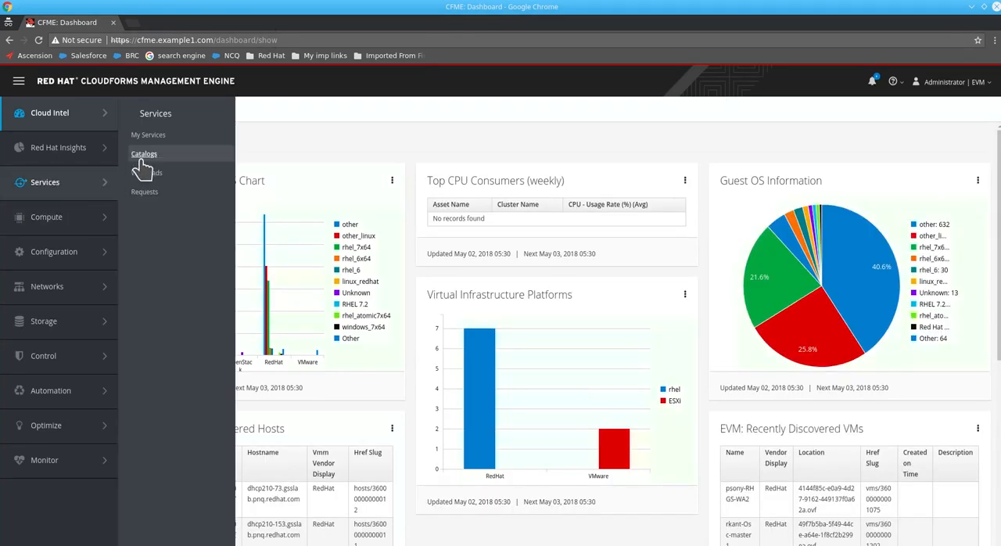
click(144, 153)
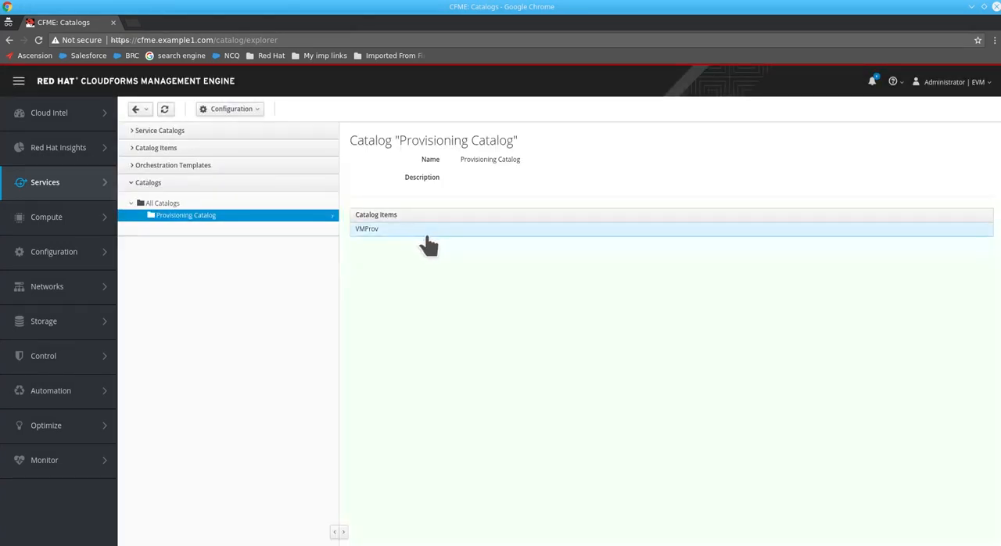
View the VMProv catalog item, then order it from the Provisioning Catalog to show its VM option form
click(367, 228)
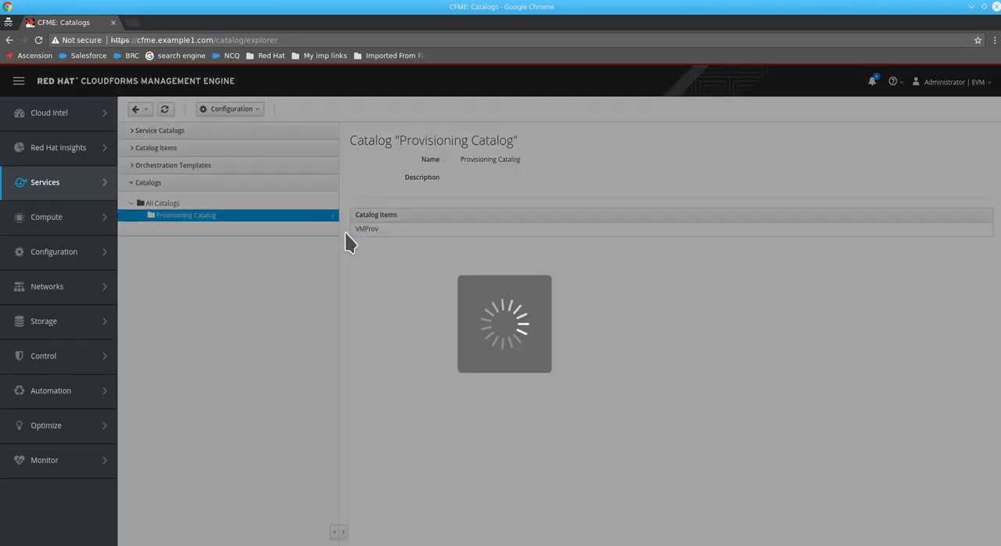
click(366, 228)
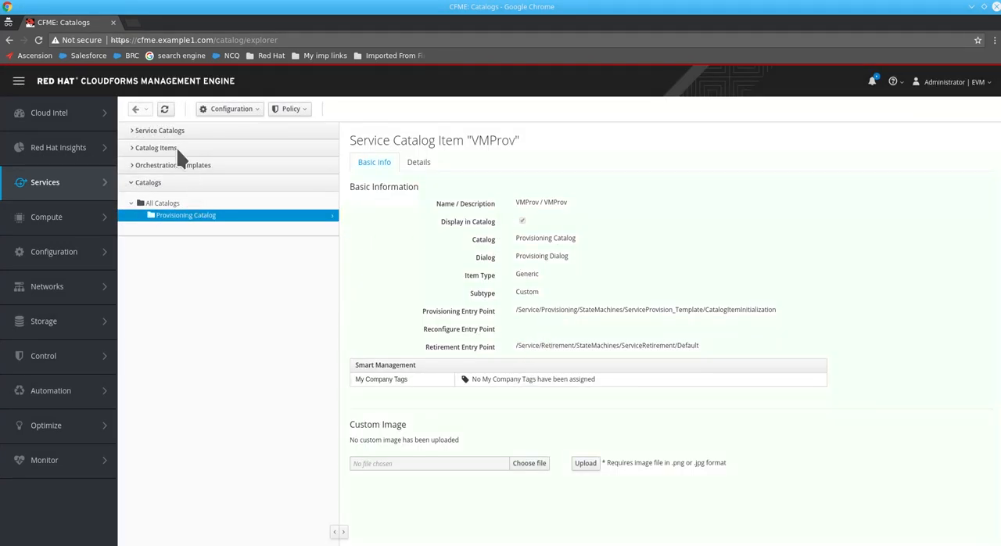
click(160, 130)
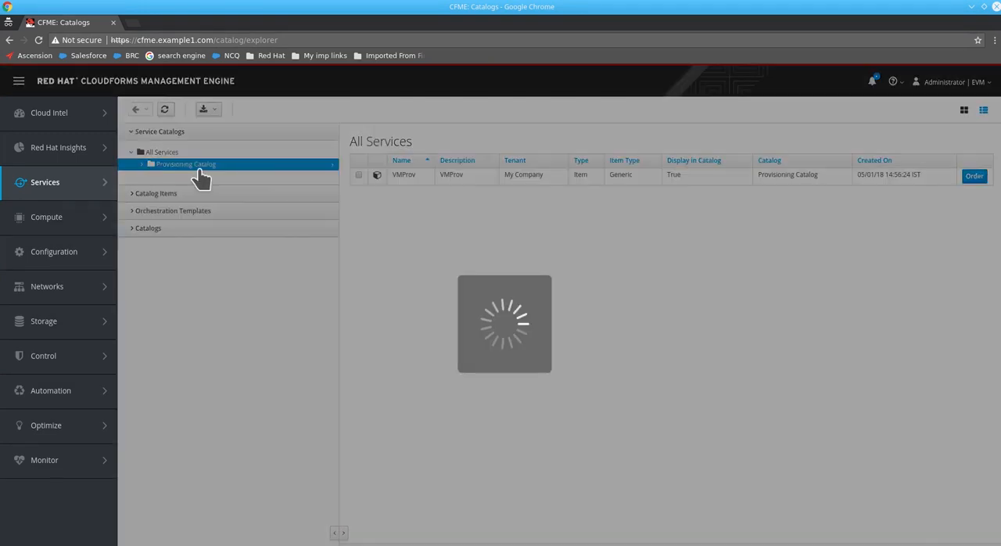
click(185, 163)
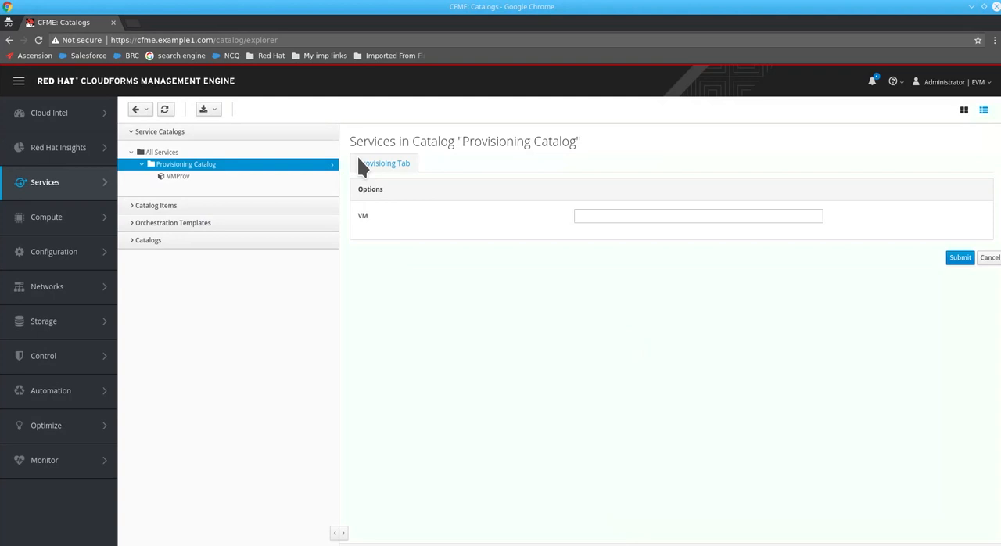
mouse_move(584, 165)
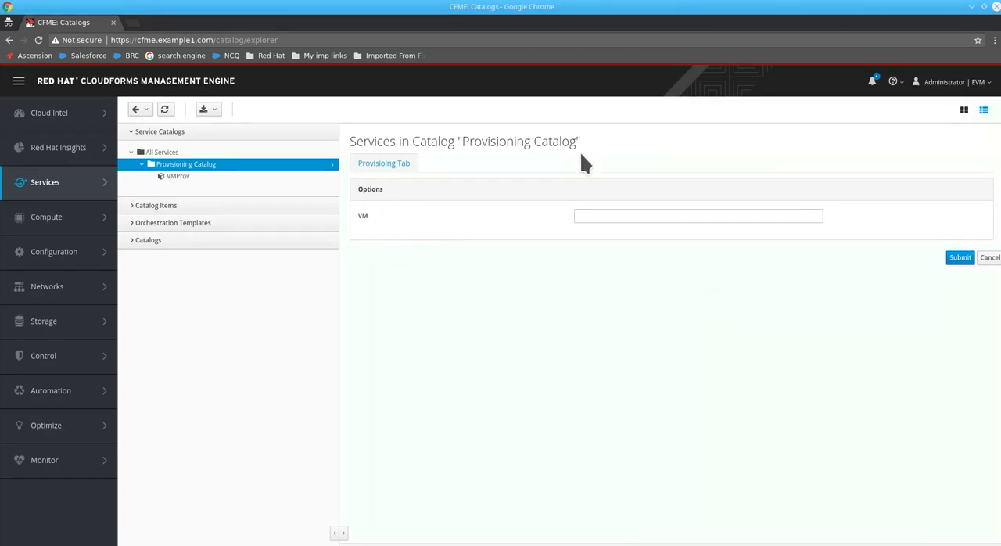
mouse_move(405, 212)
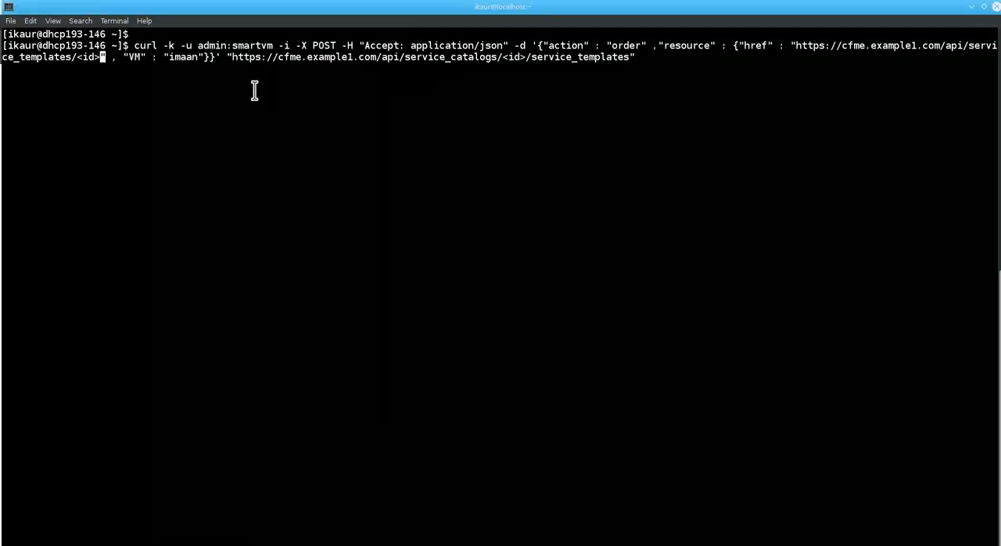
text(36000000000014)
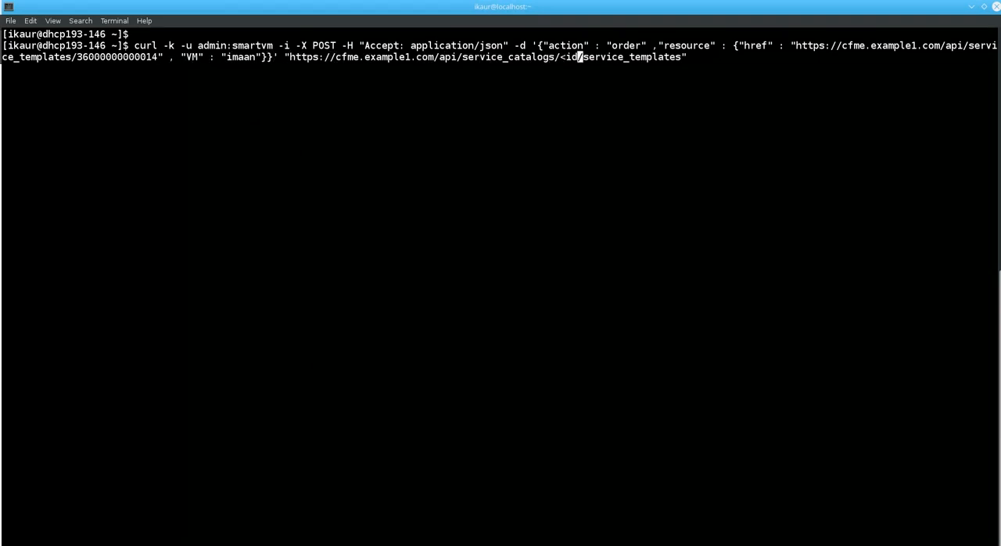
text(36000000000011)
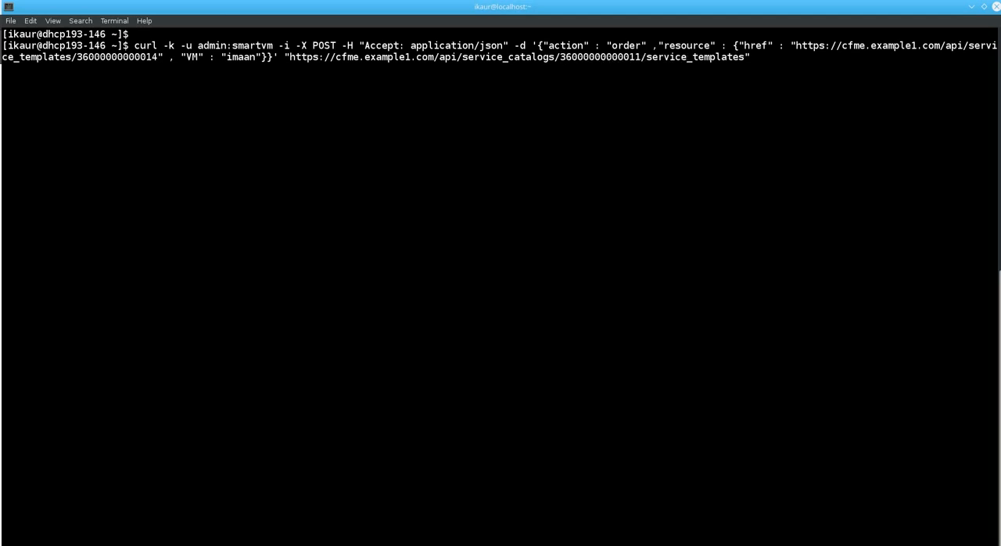
key(Return)
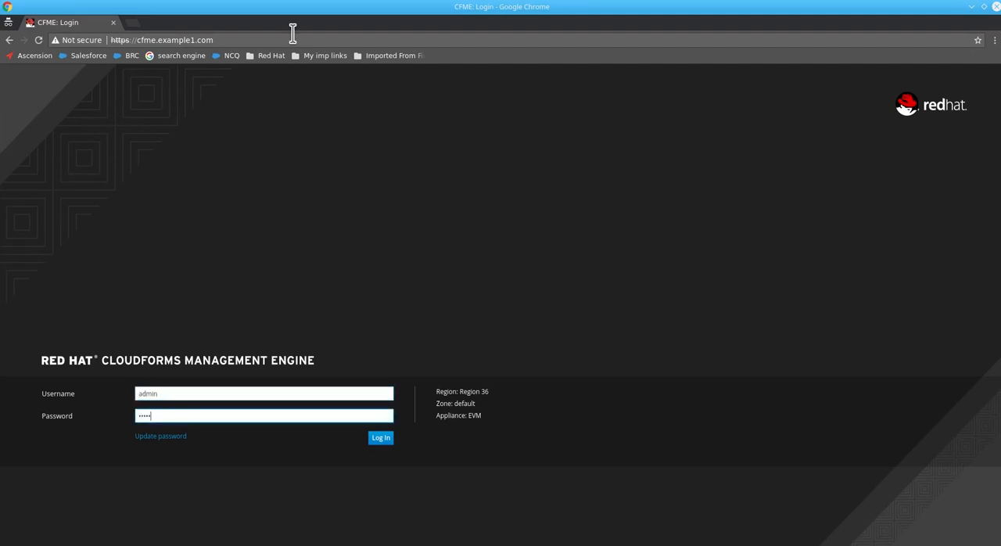
click(381, 437)
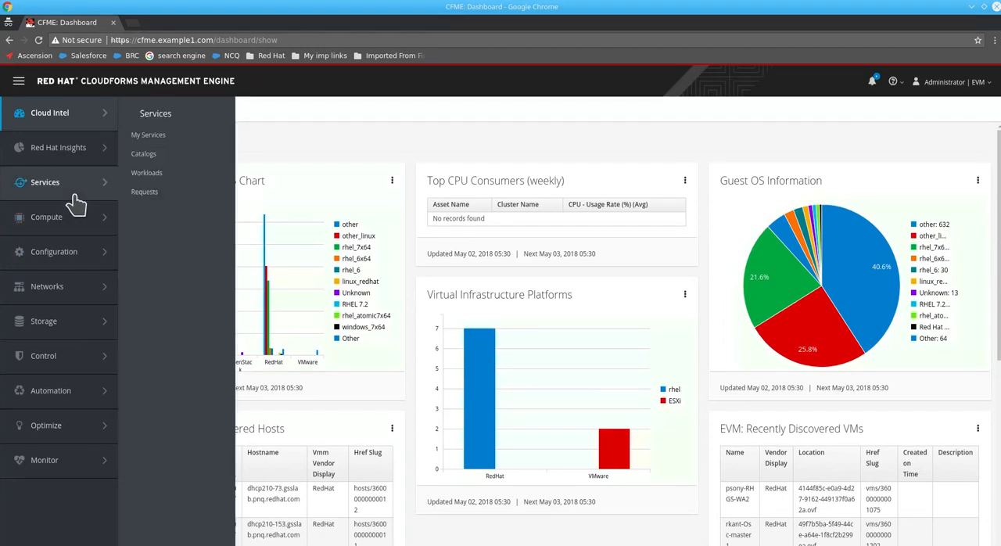
mouse_move(145, 191)
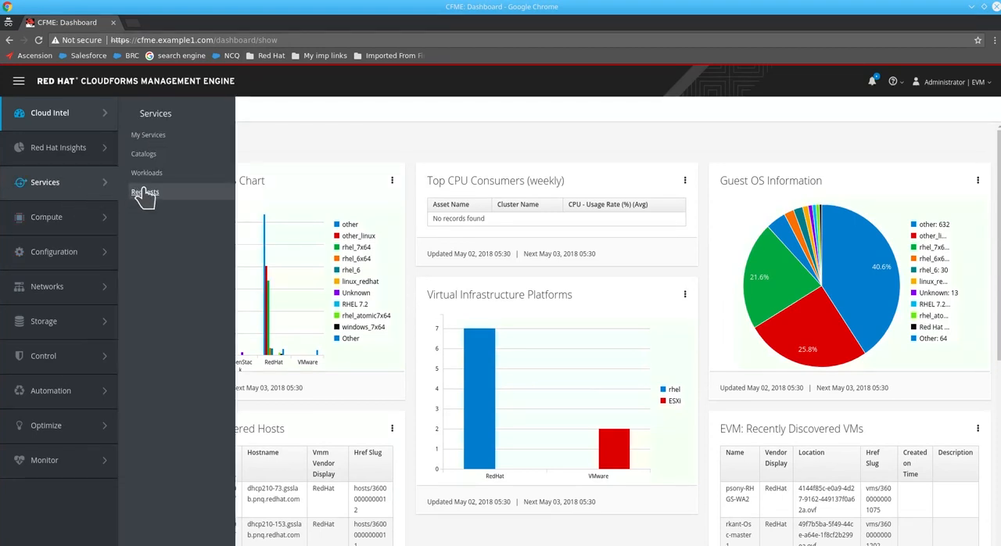
click(144, 192)
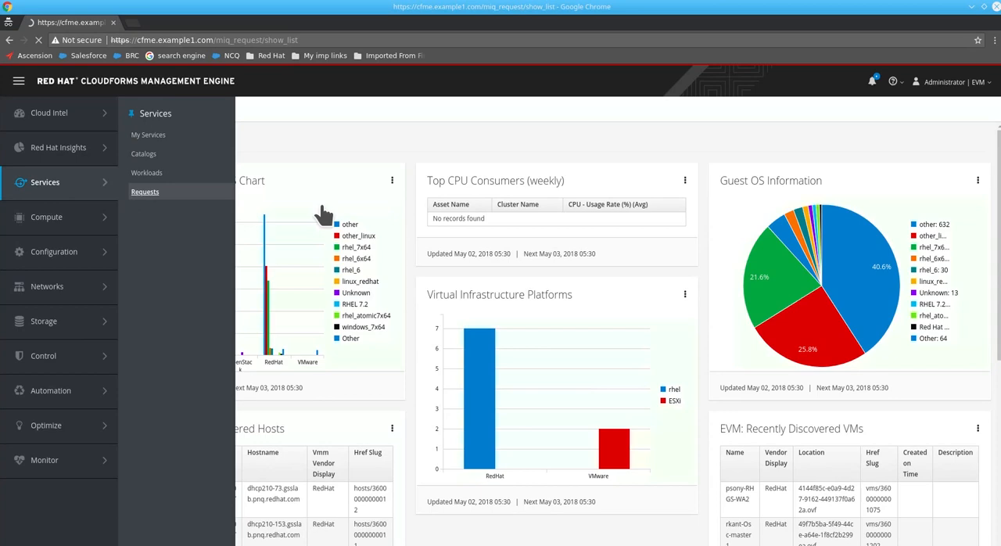
click(144, 191)
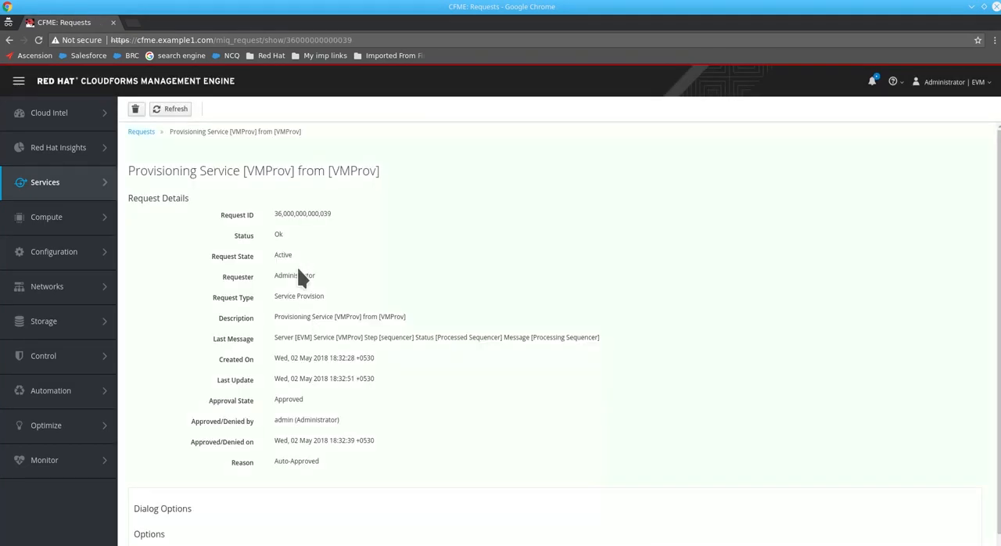
double_click(282, 255)
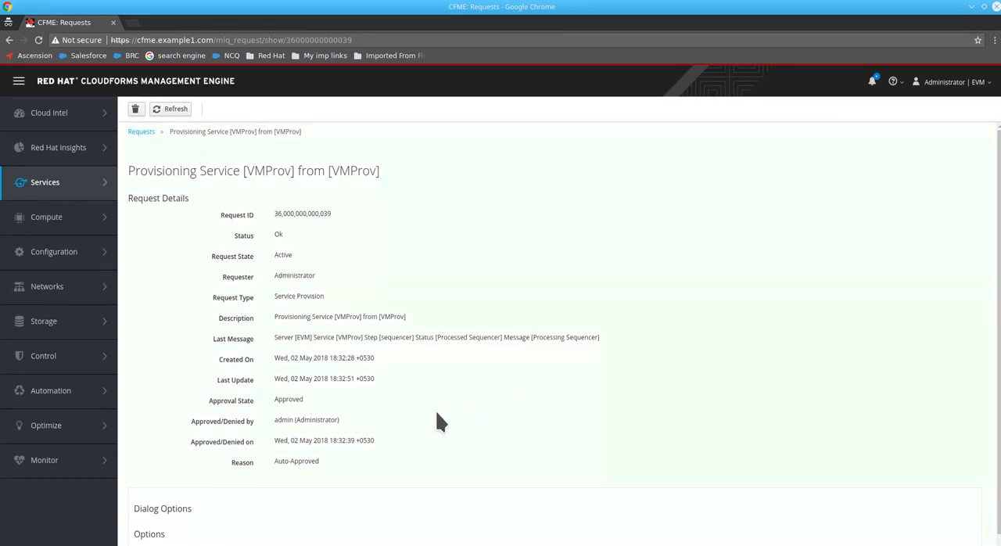
mouse_move(456, 435)
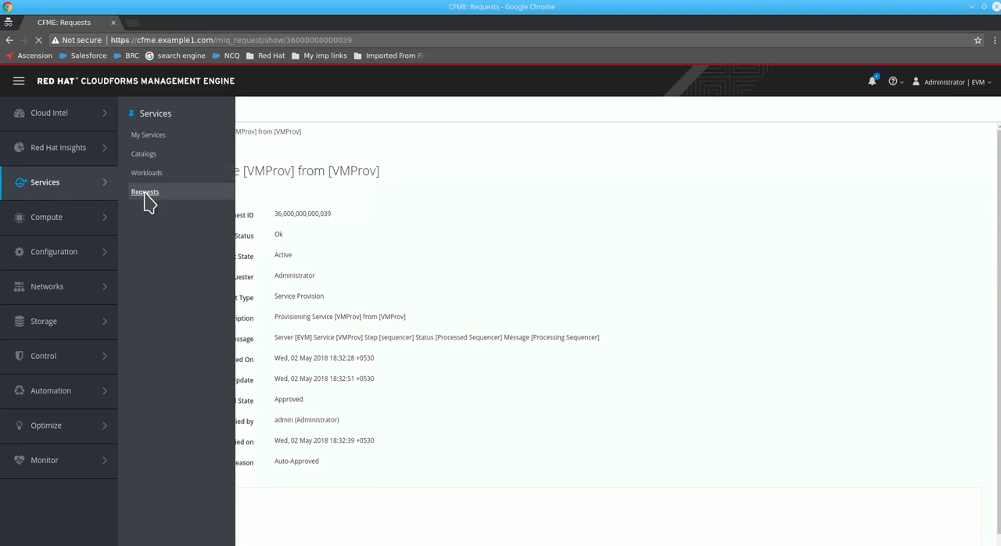
click(145, 192)
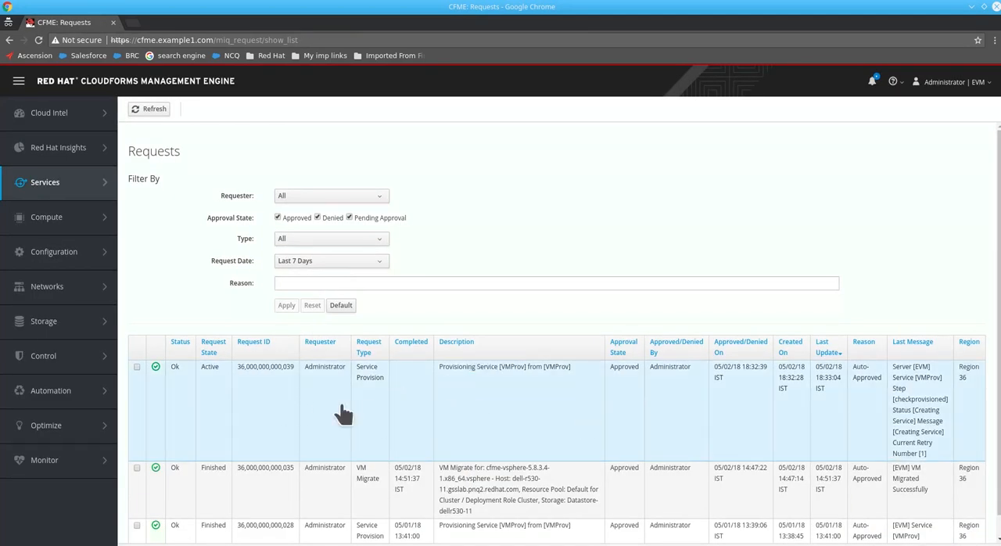